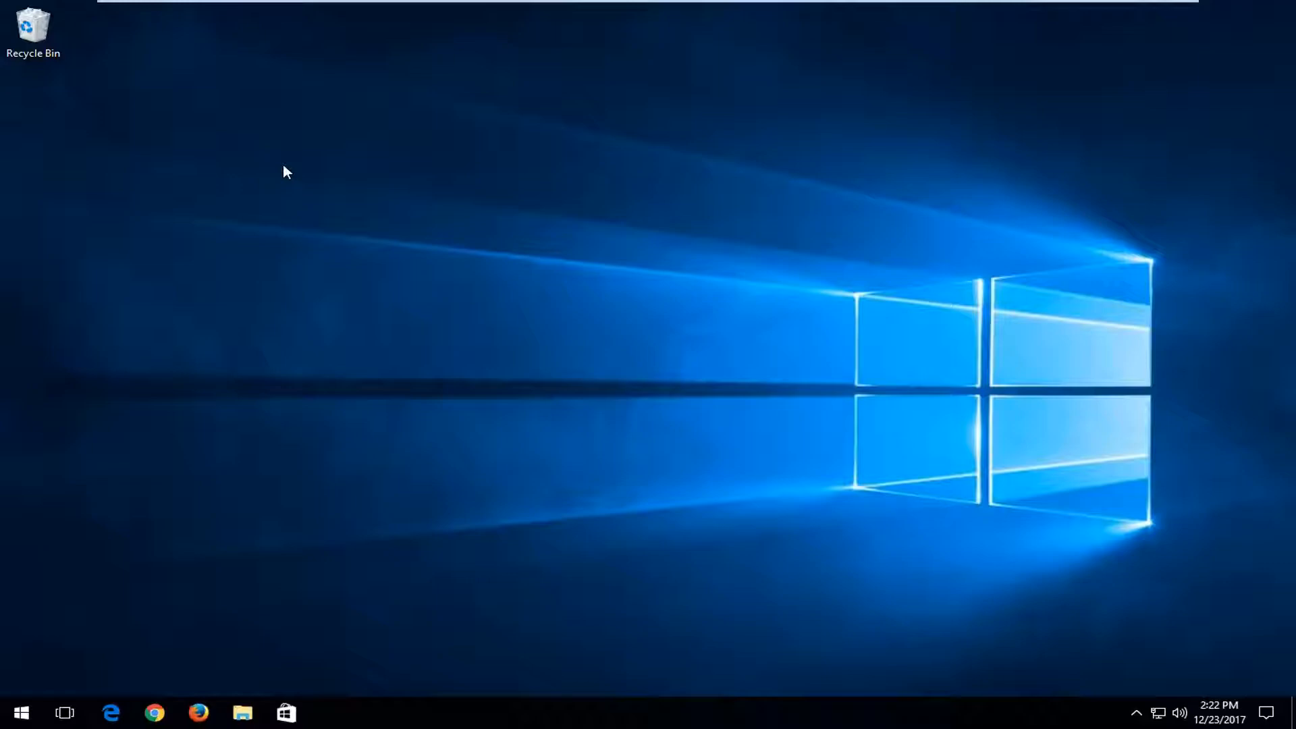
{"action": "mouse_move", "coordinate": [352, 274]}
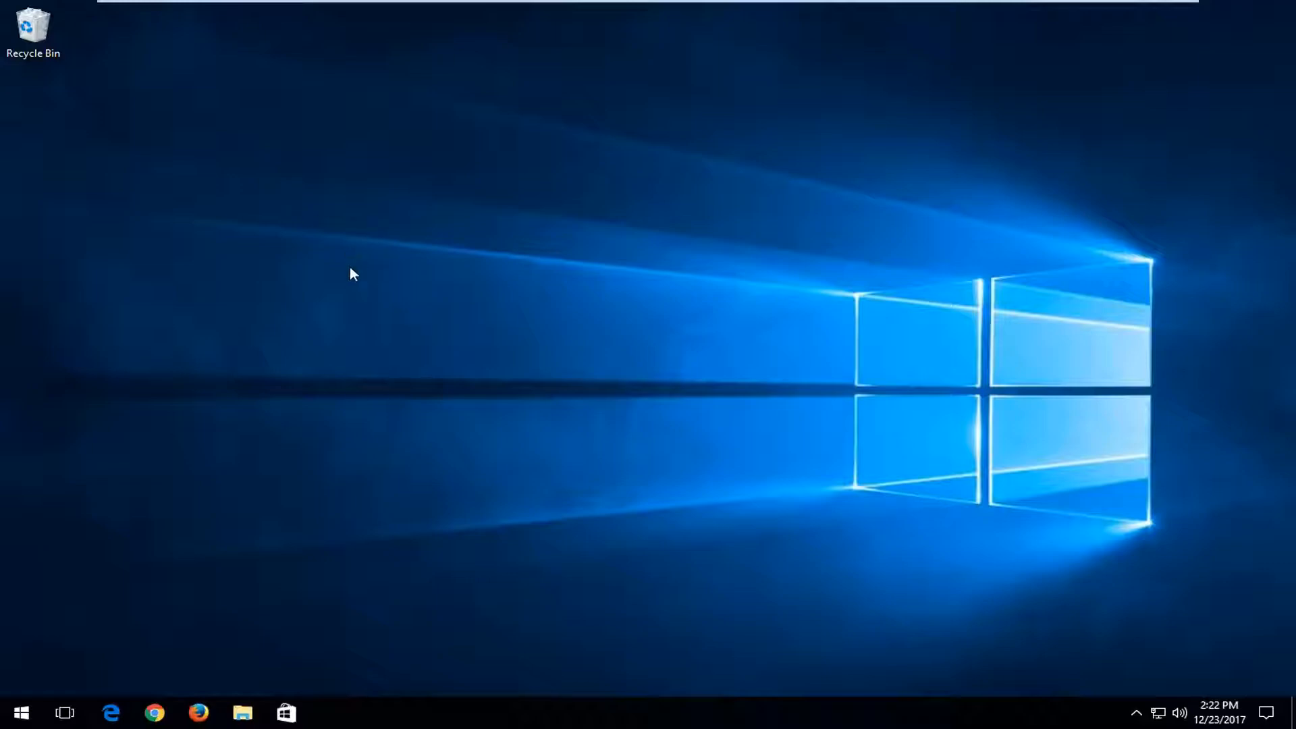
Search 'services' in the Start menu and launch the Services console.
{"action": "left_click", "coordinate": [20, 711]}
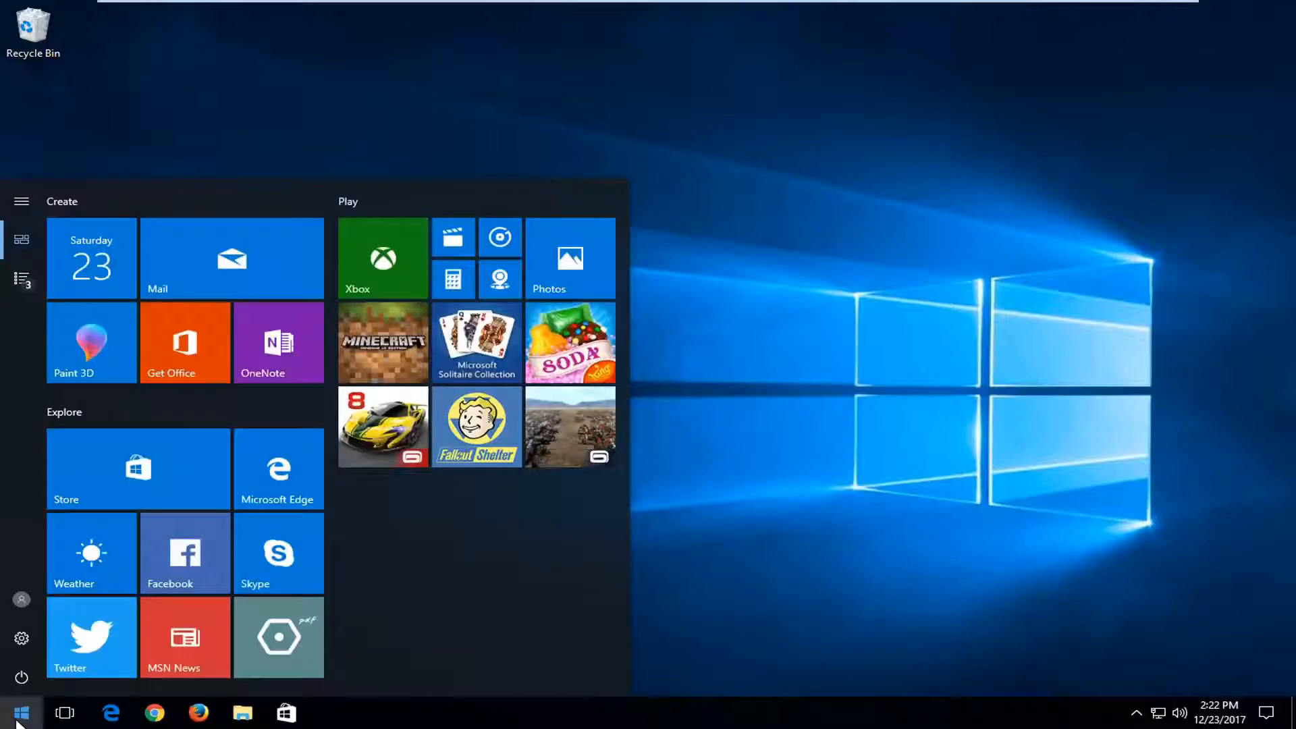
{"action": "type", "text": "services"}
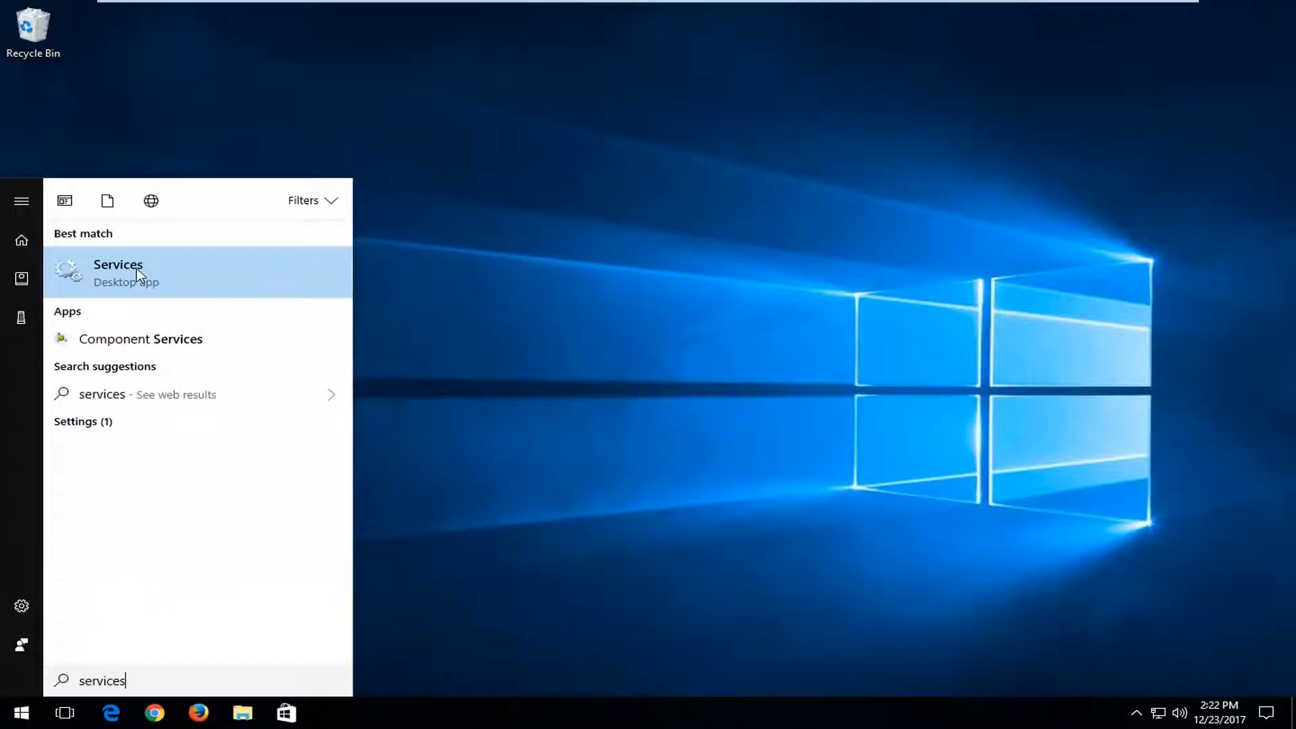
{"action": "left_click", "coordinate": [118, 273]}
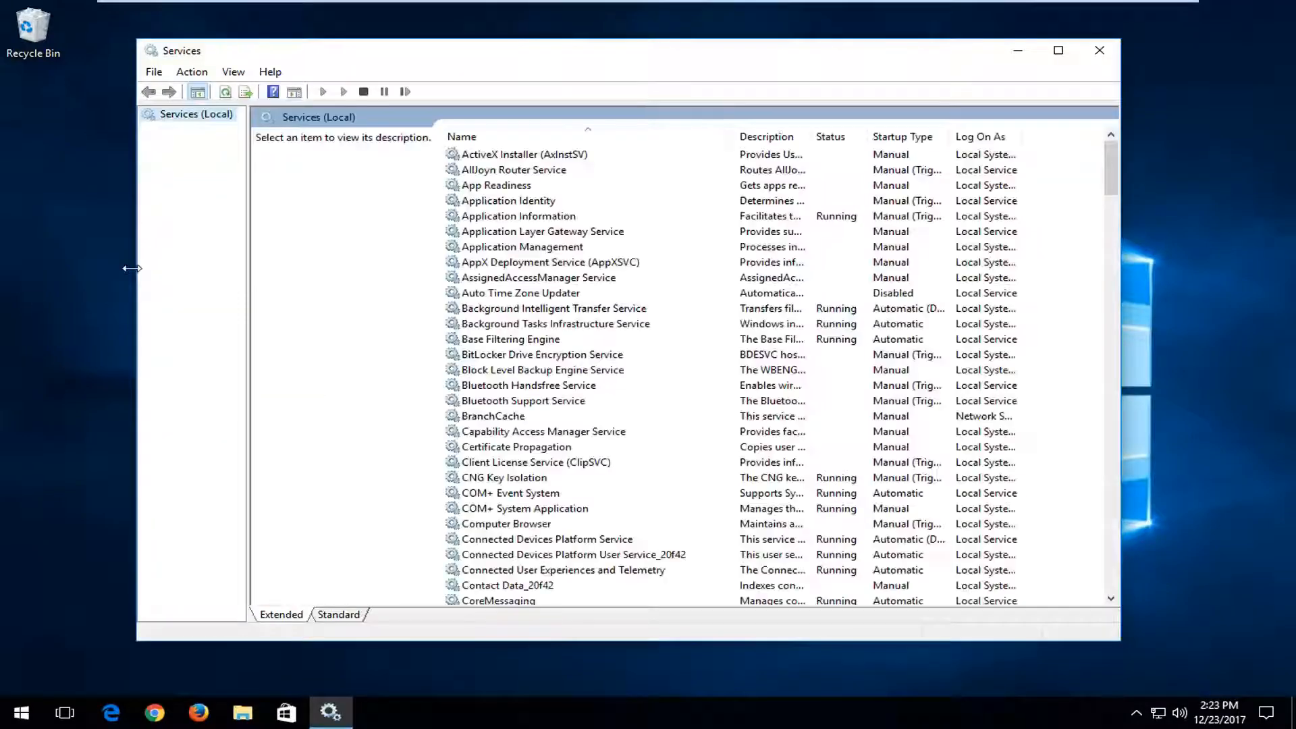
{"action": "mouse_move", "coordinate": [214, 277]}
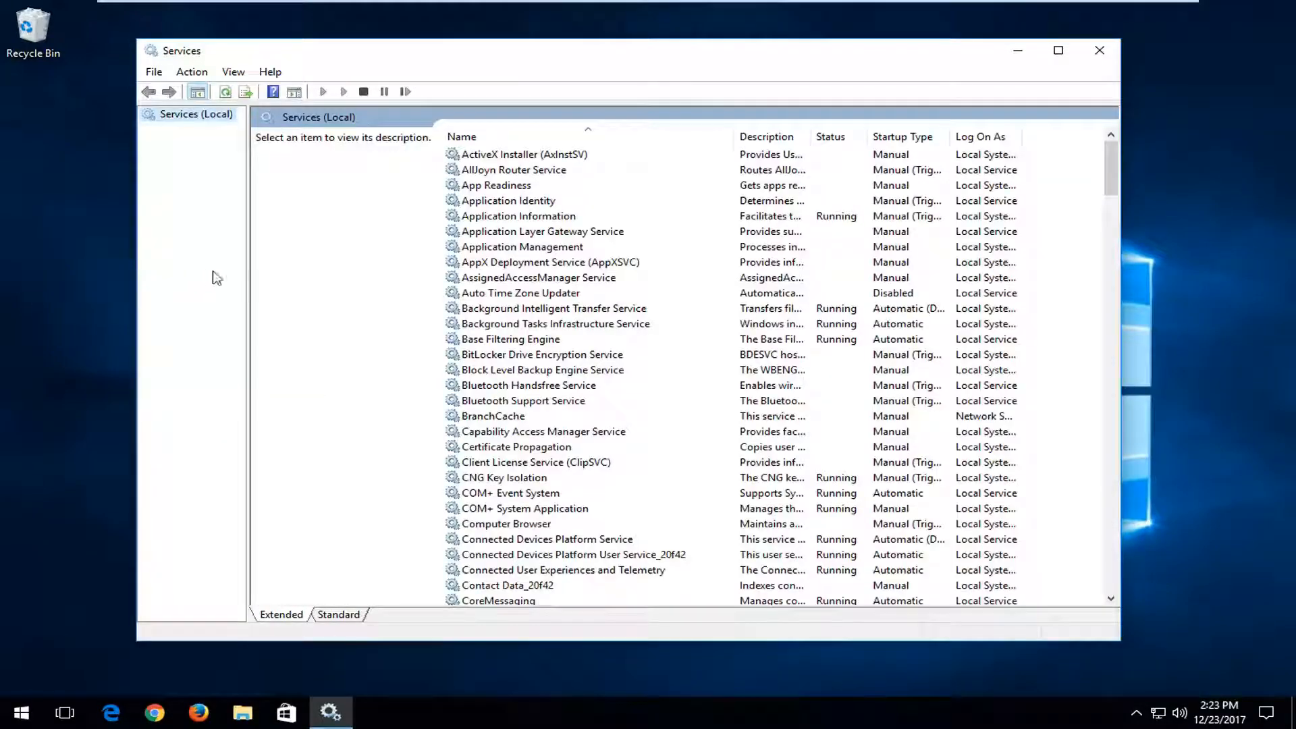
Stop Background Intelligent Transfer Service, leaving its startup type at Automatic (Delayed Start).
{"action": "left_click", "coordinate": [554, 308]}
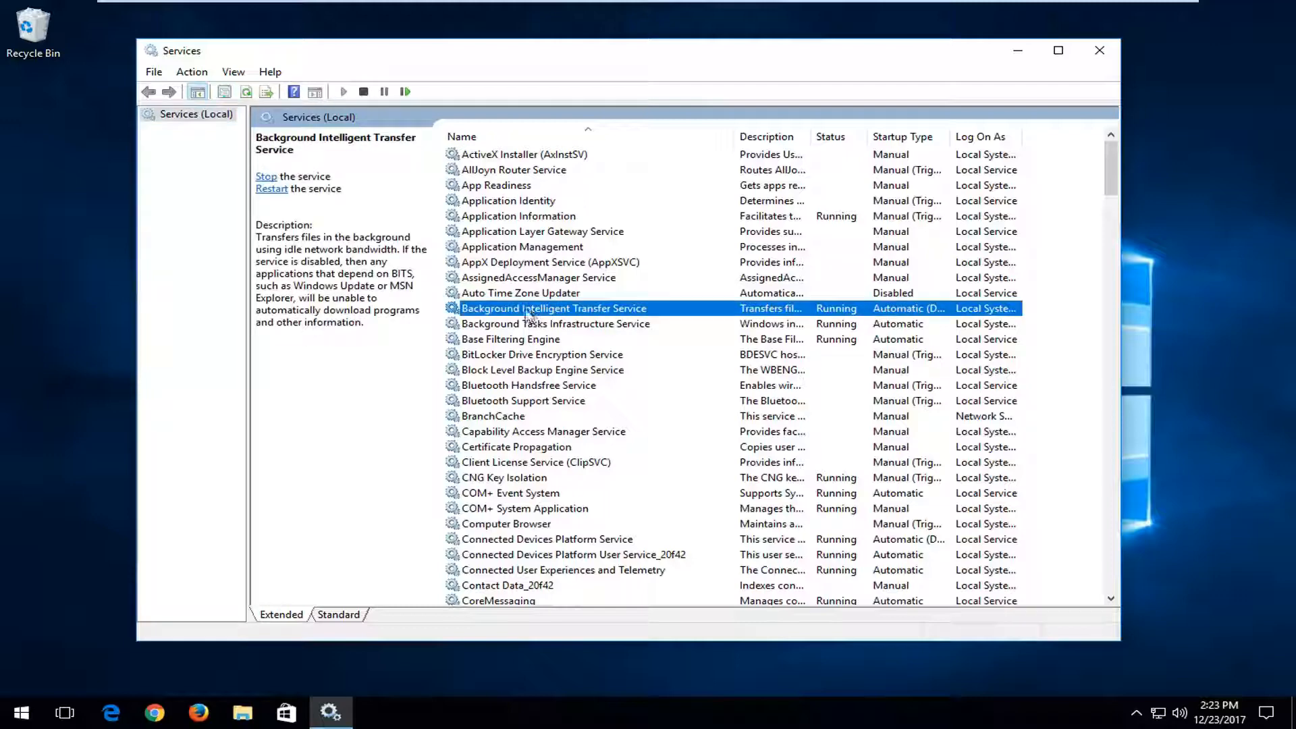
{"action": "mouse_move", "coordinate": [595, 314]}
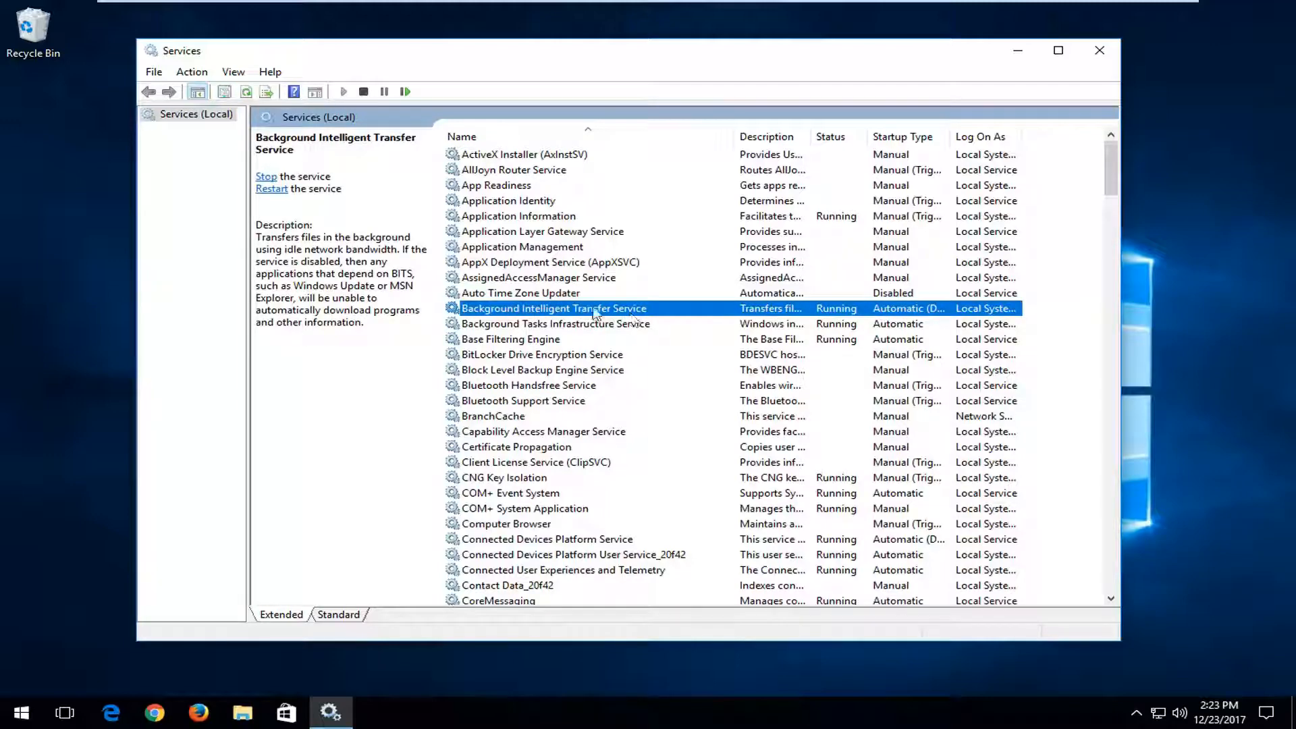
{"action": "double_click", "coordinate": [554, 308]}
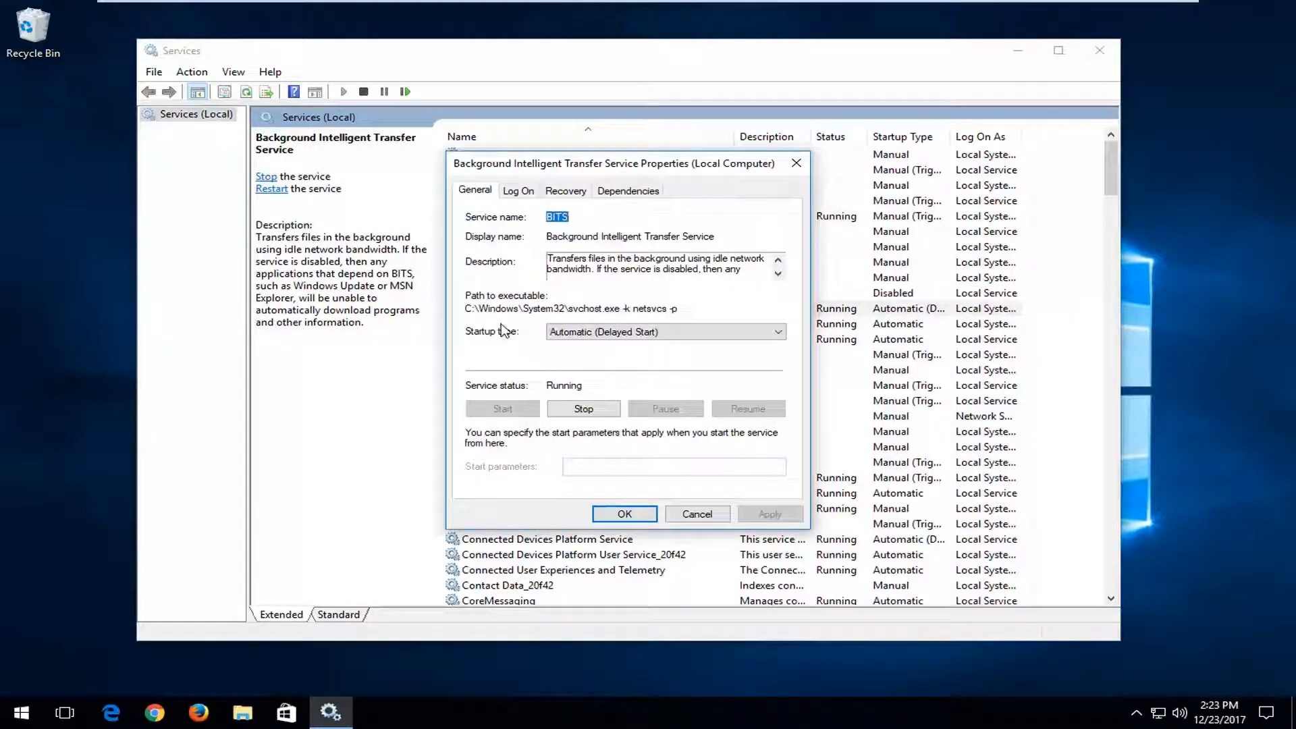
{"action": "left_click", "coordinate": [774, 331]}
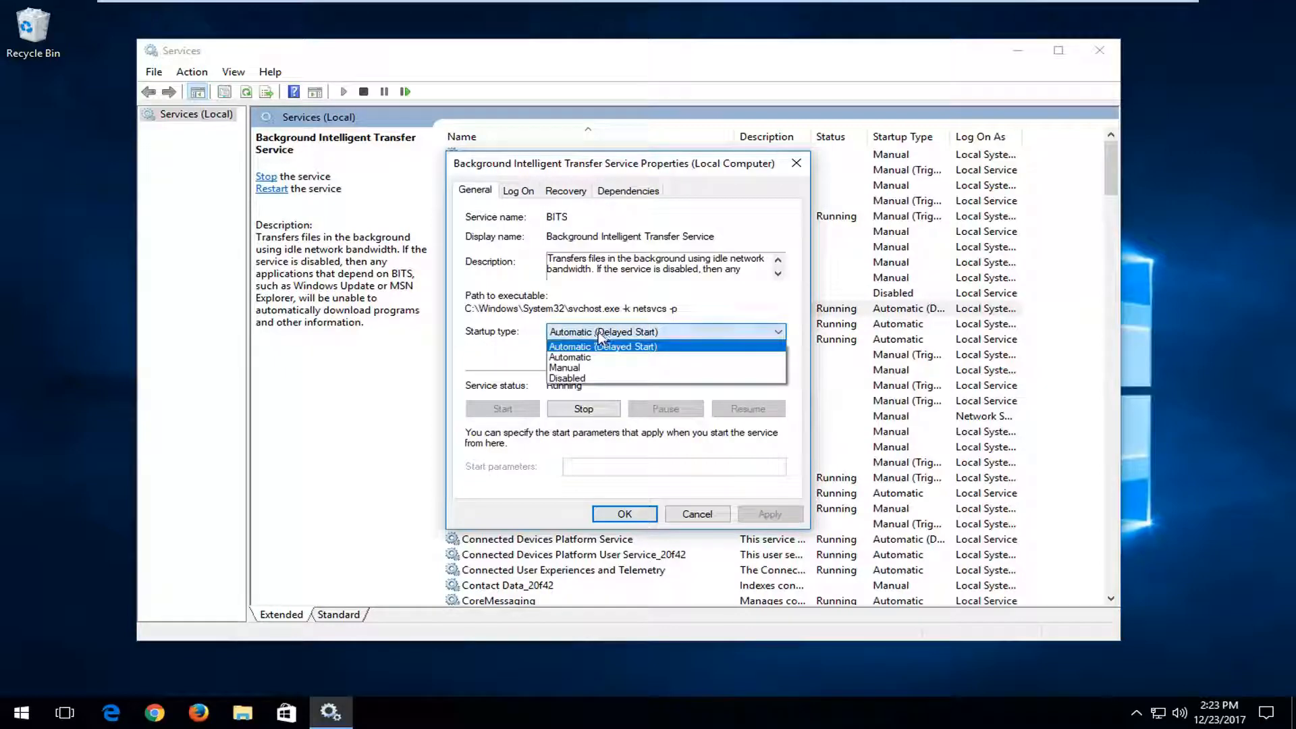
{"action": "mouse_move", "coordinate": [494, 339]}
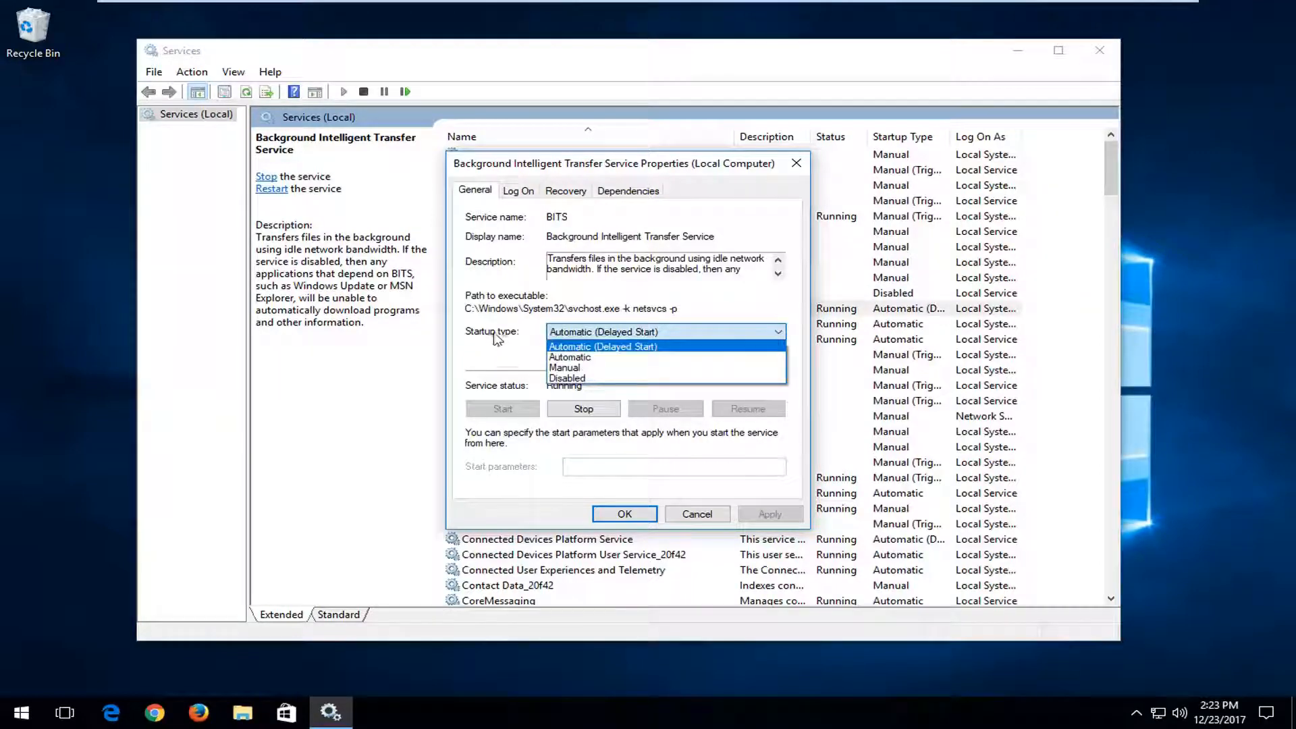
{"action": "left_click", "coordinate": [603, 345]}
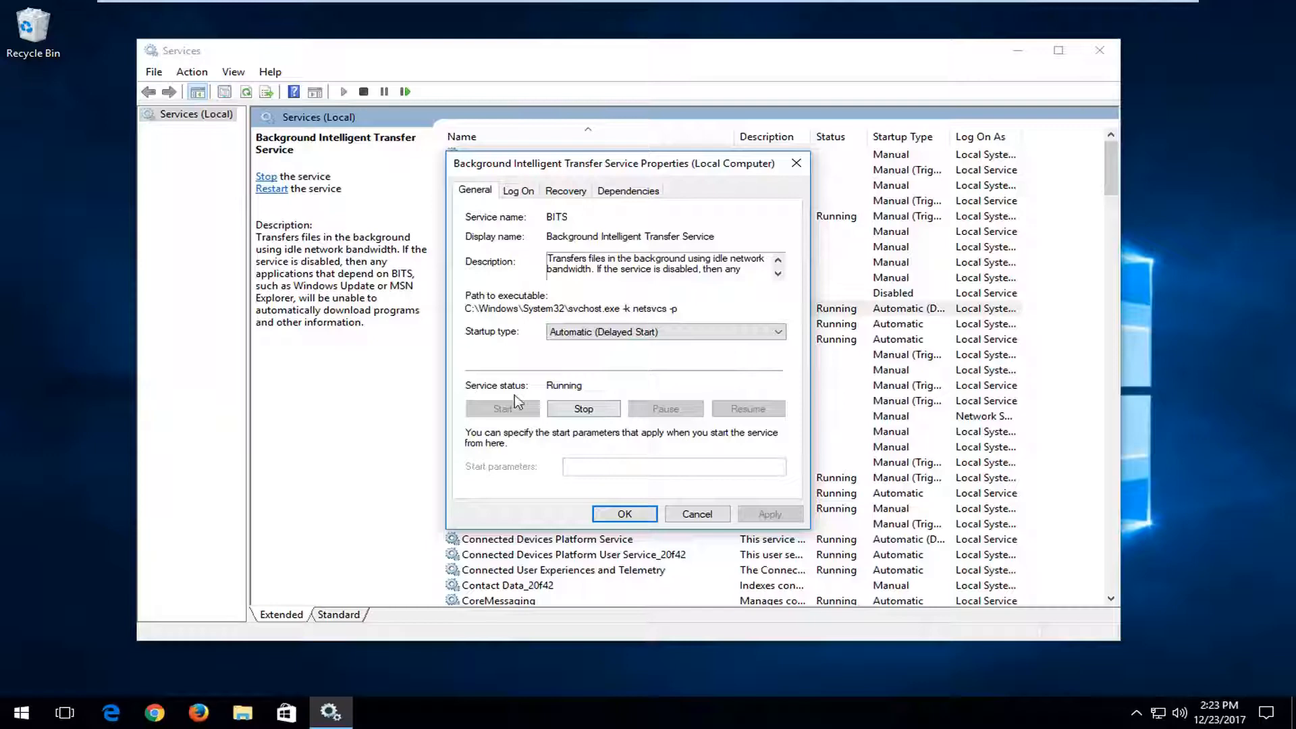
{"action": "left_click", "coordinate": [582, 408]}
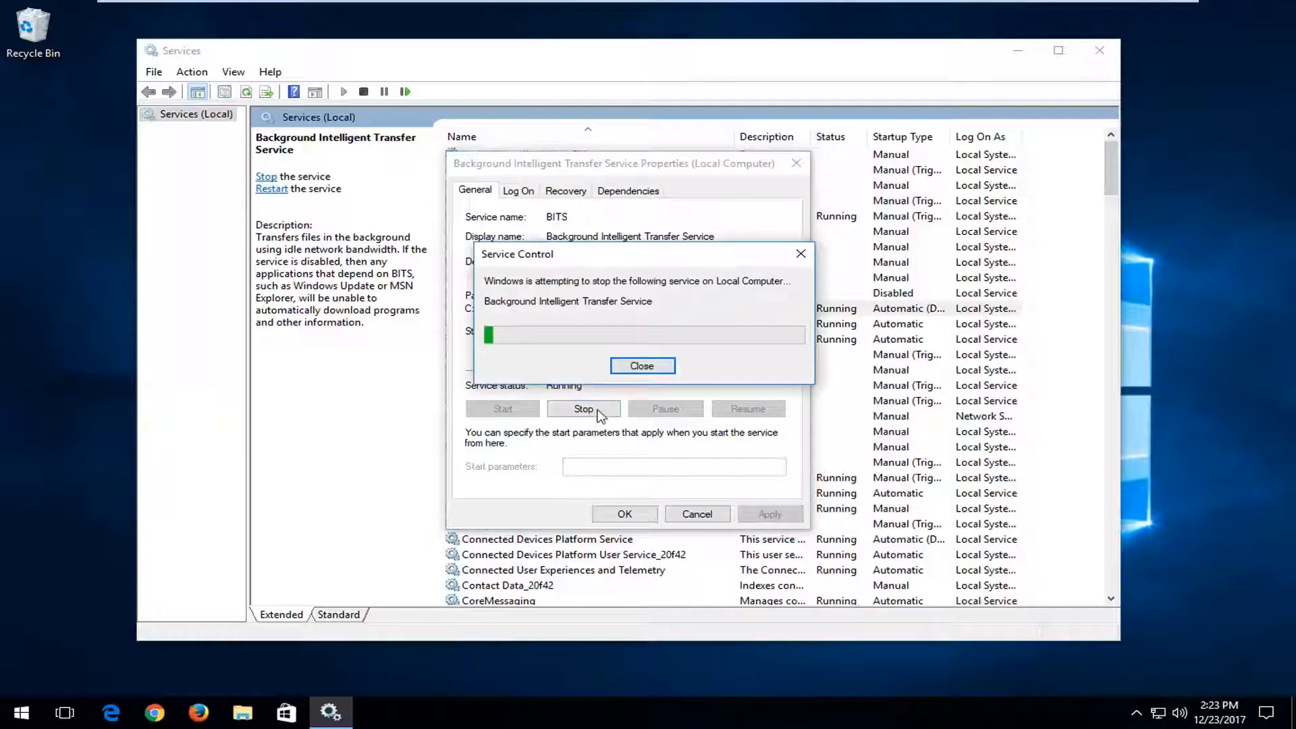
{"action": "left_click", "coordinate": [642, 365]}
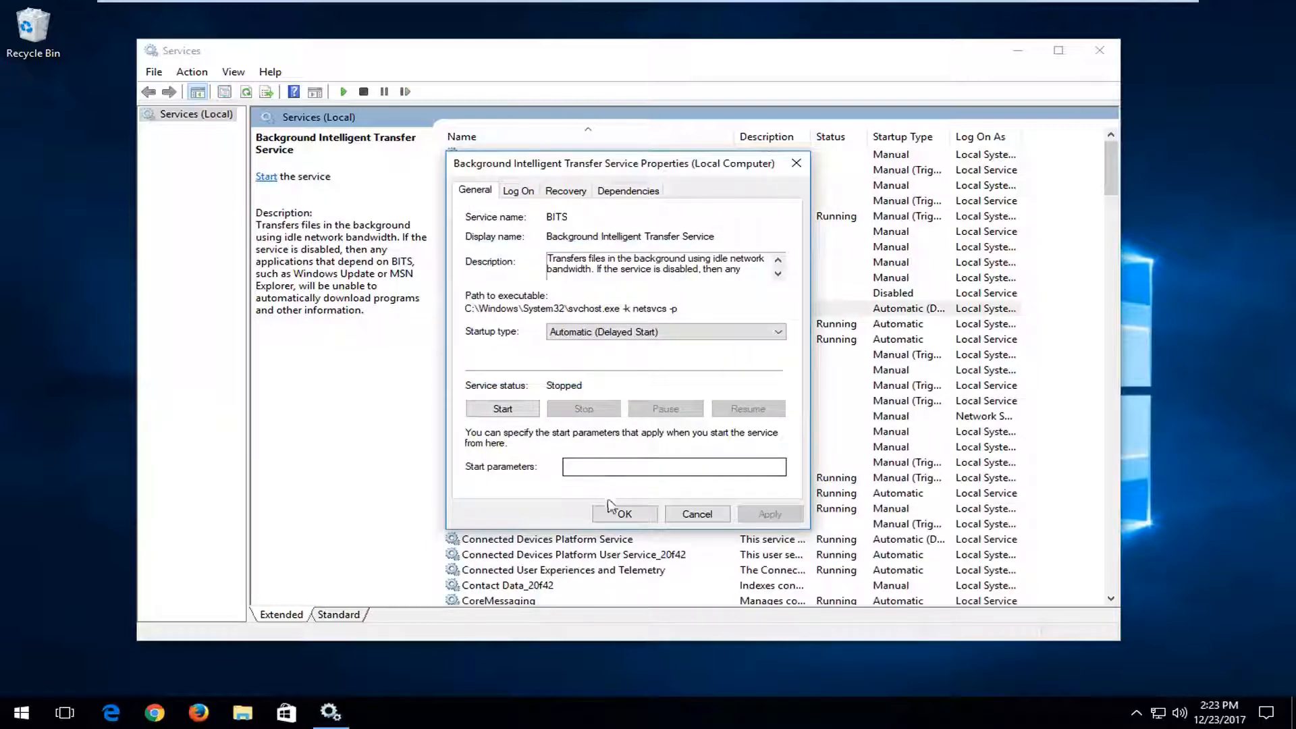
{"action": "left_click", "coordinate": [696, 513]}
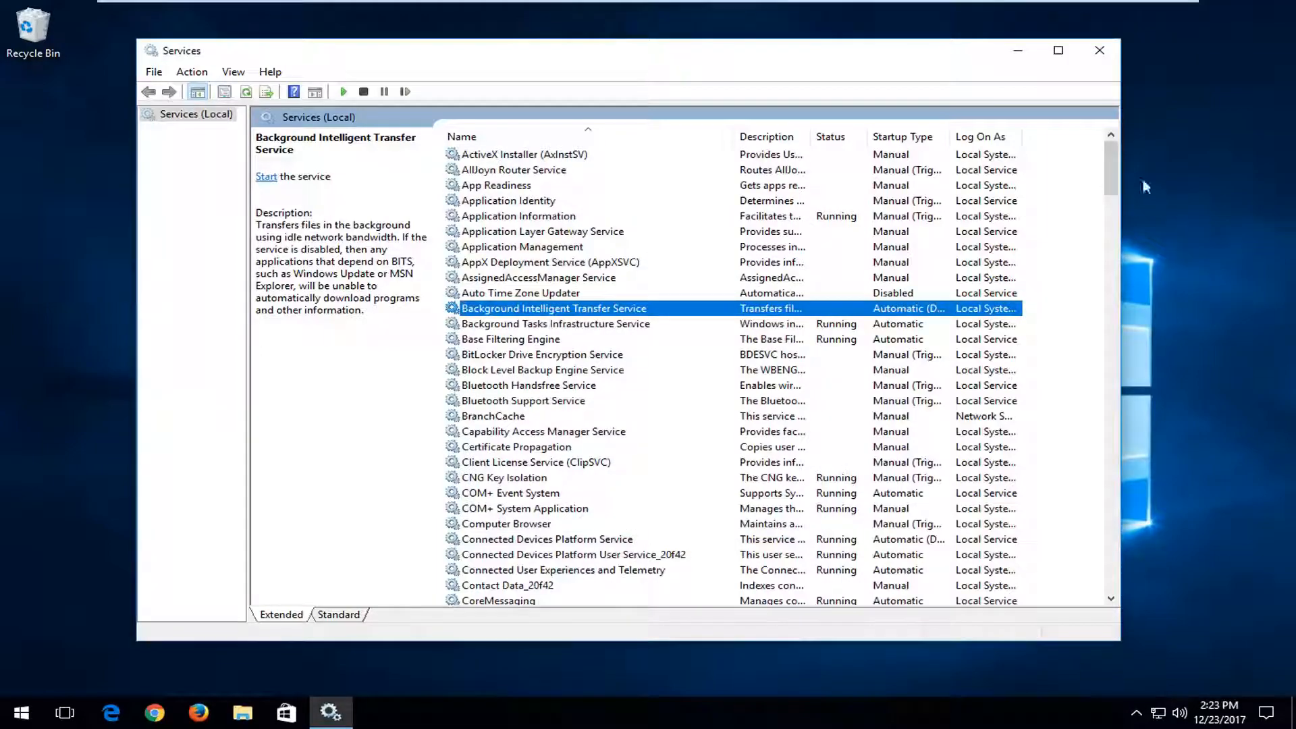
Set the Windows Update service's startup type to Automatic and stop it.
{"action": "scroll", "scroll_direction": "down", "scroll_amount": 3}
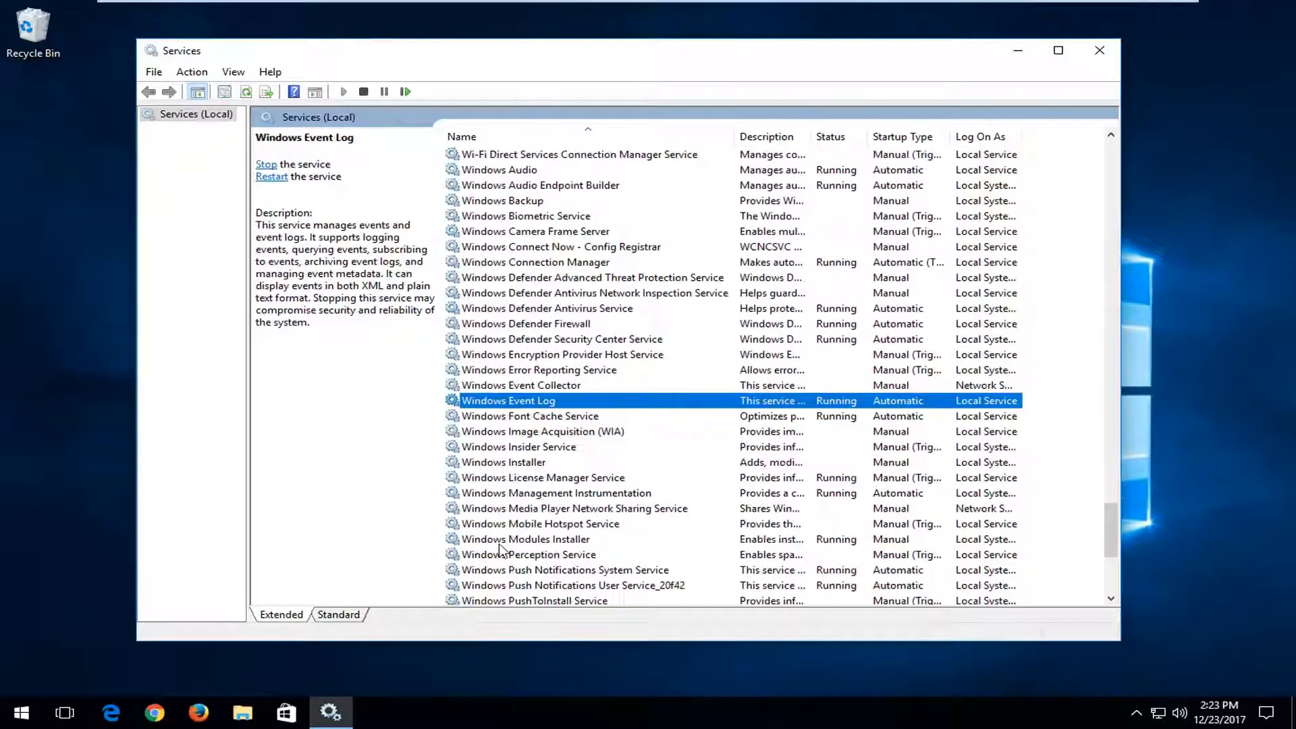
{"action": "scroll", "scroll_direction": "down", "scroll_amount": 3}
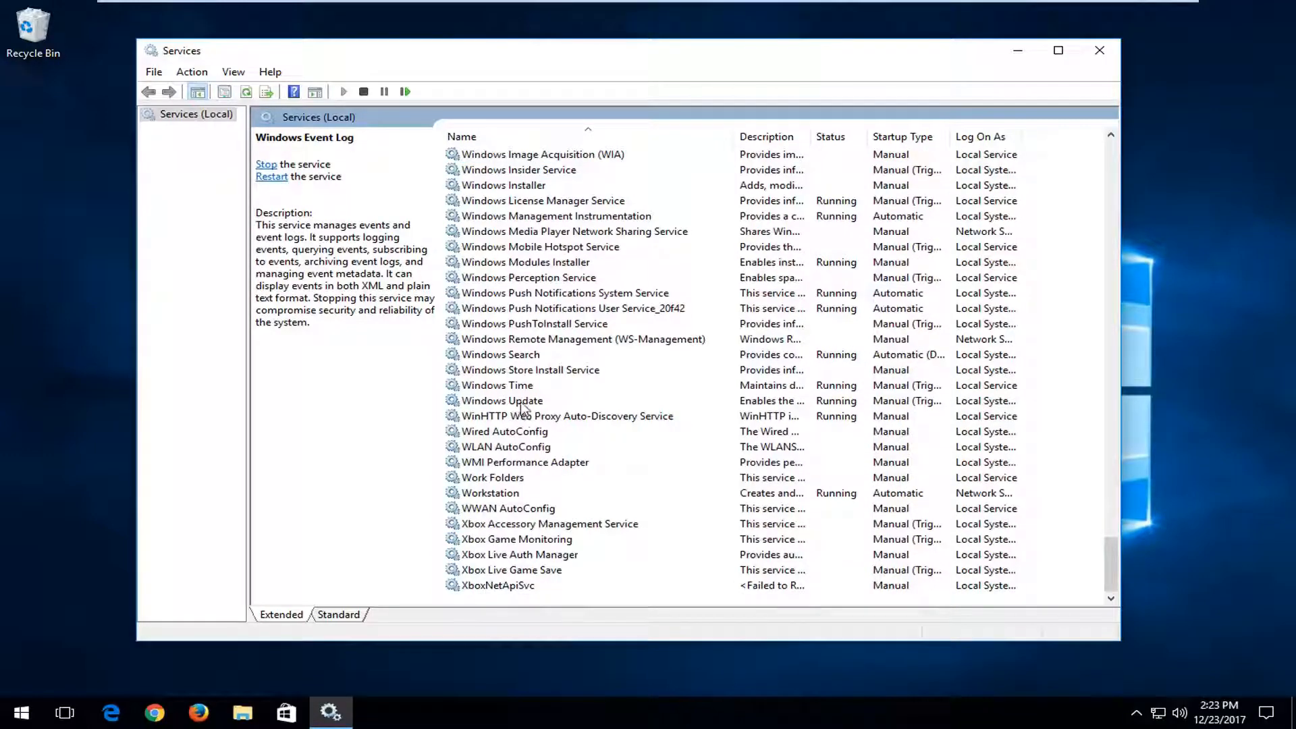
{"action": "double_click", "coordinate": [502, 401]}
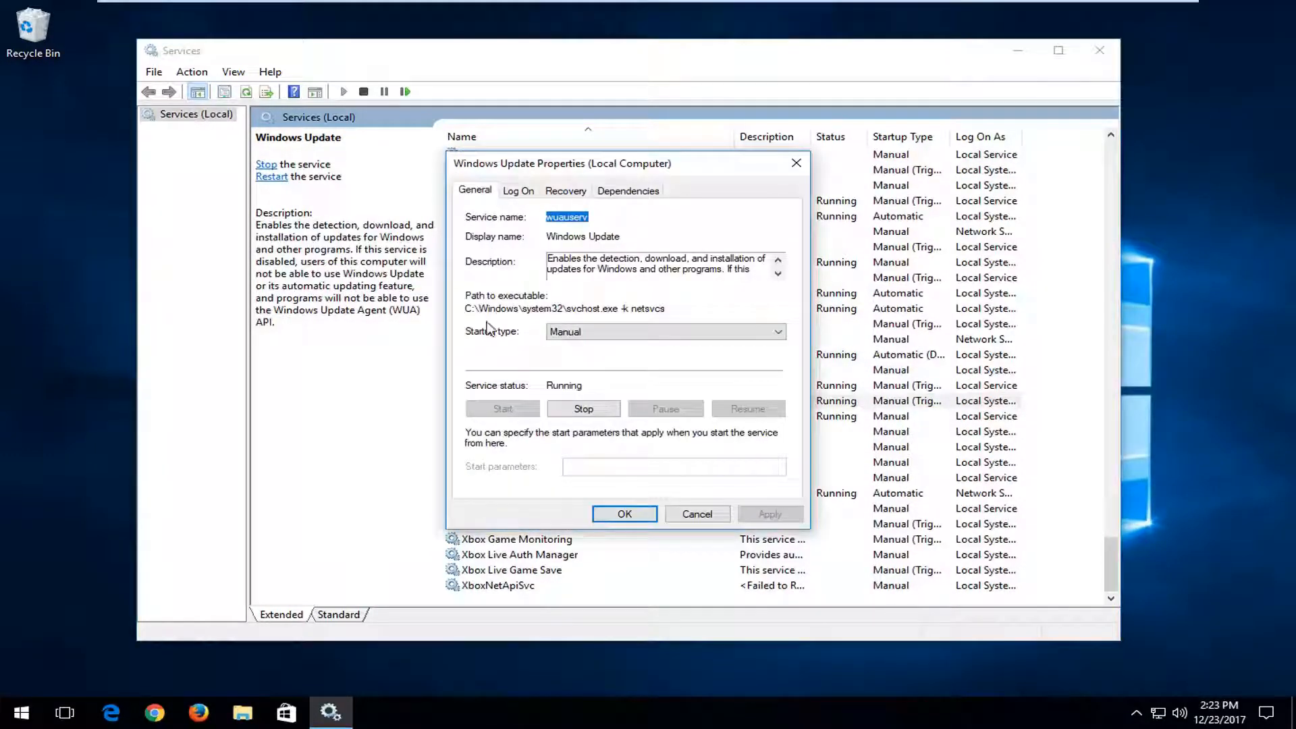
{"action": "left_click", "coordinate": [663, 331]}
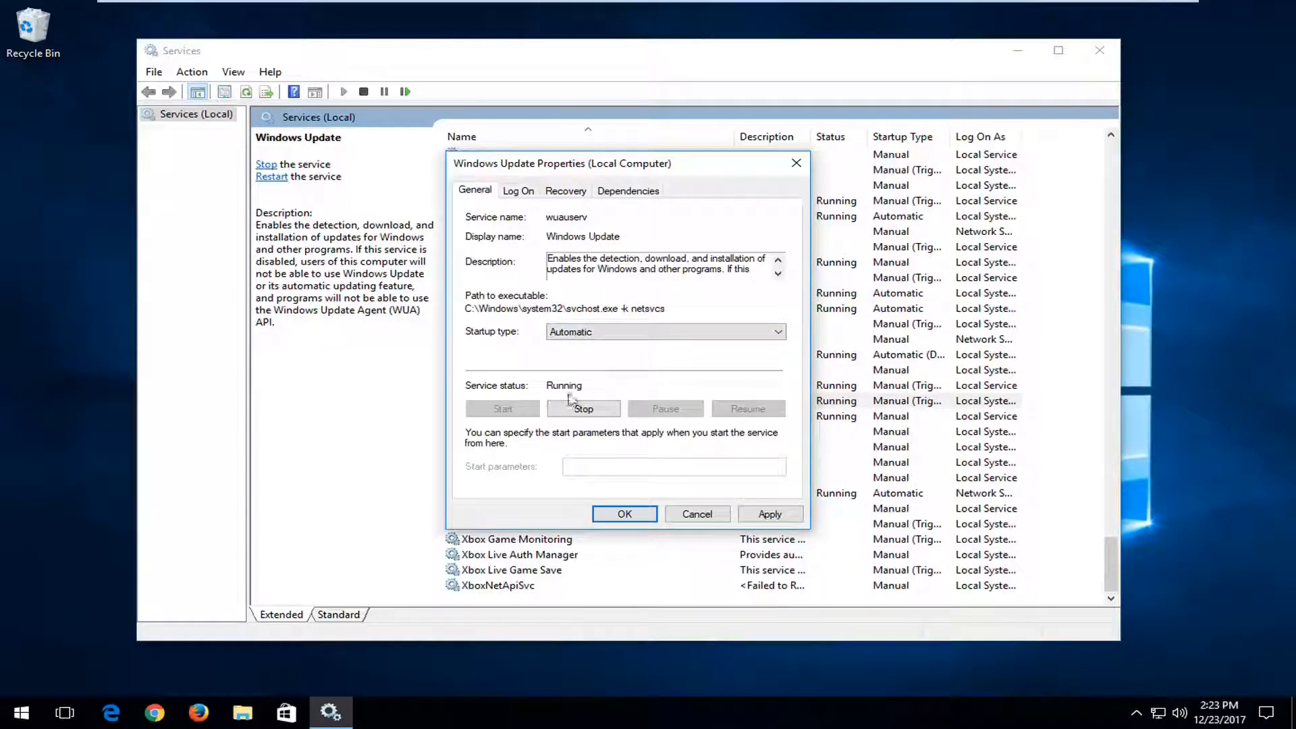
{"action": "left_click", "coordinate": [584, 409]}
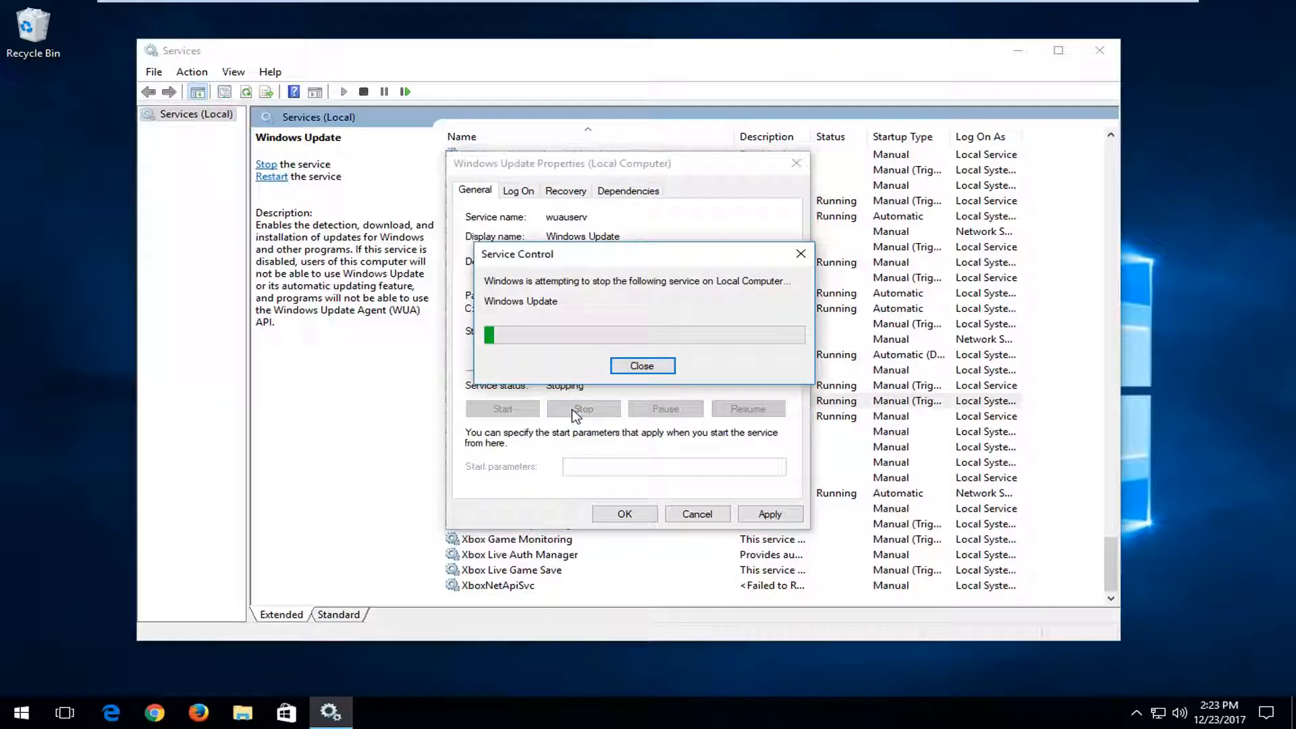
{"action": "left_click", "coordinate": [642, 365]}
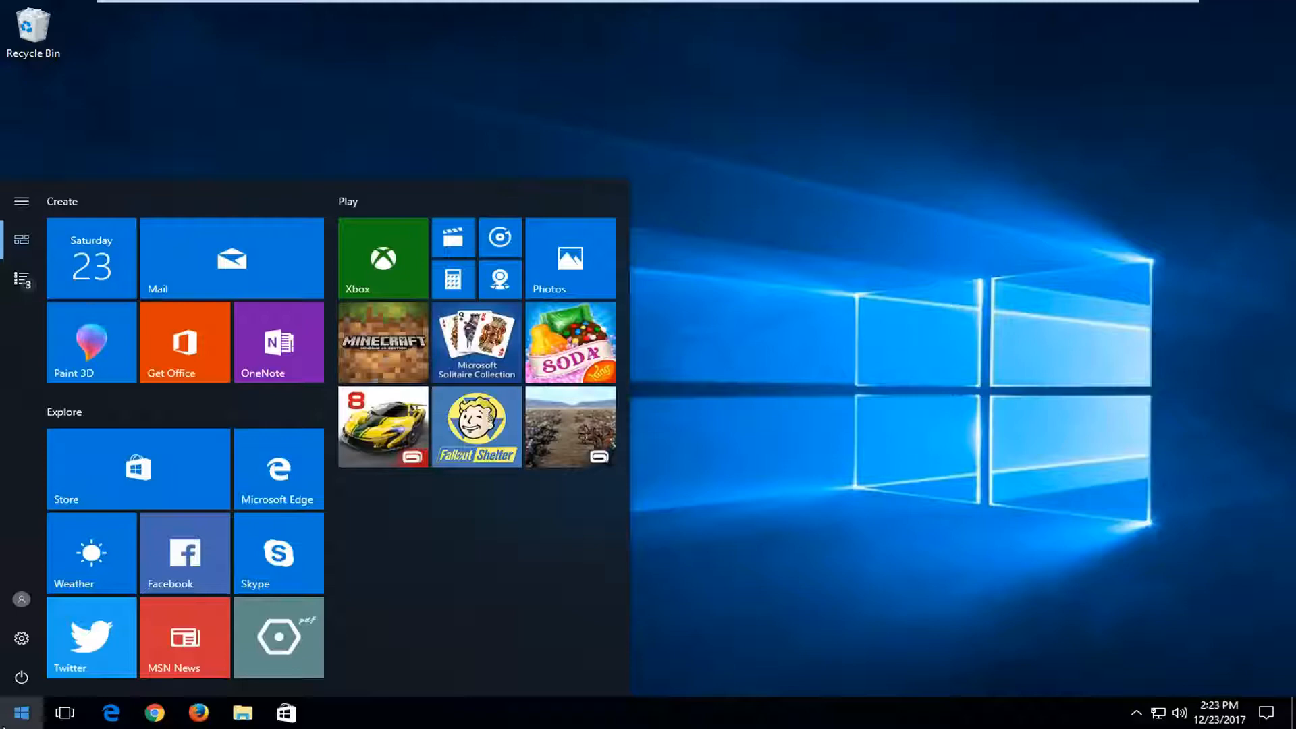
Search 'computer' in the Start menu and open This PC.
{"action": "type", "text": "computer"}
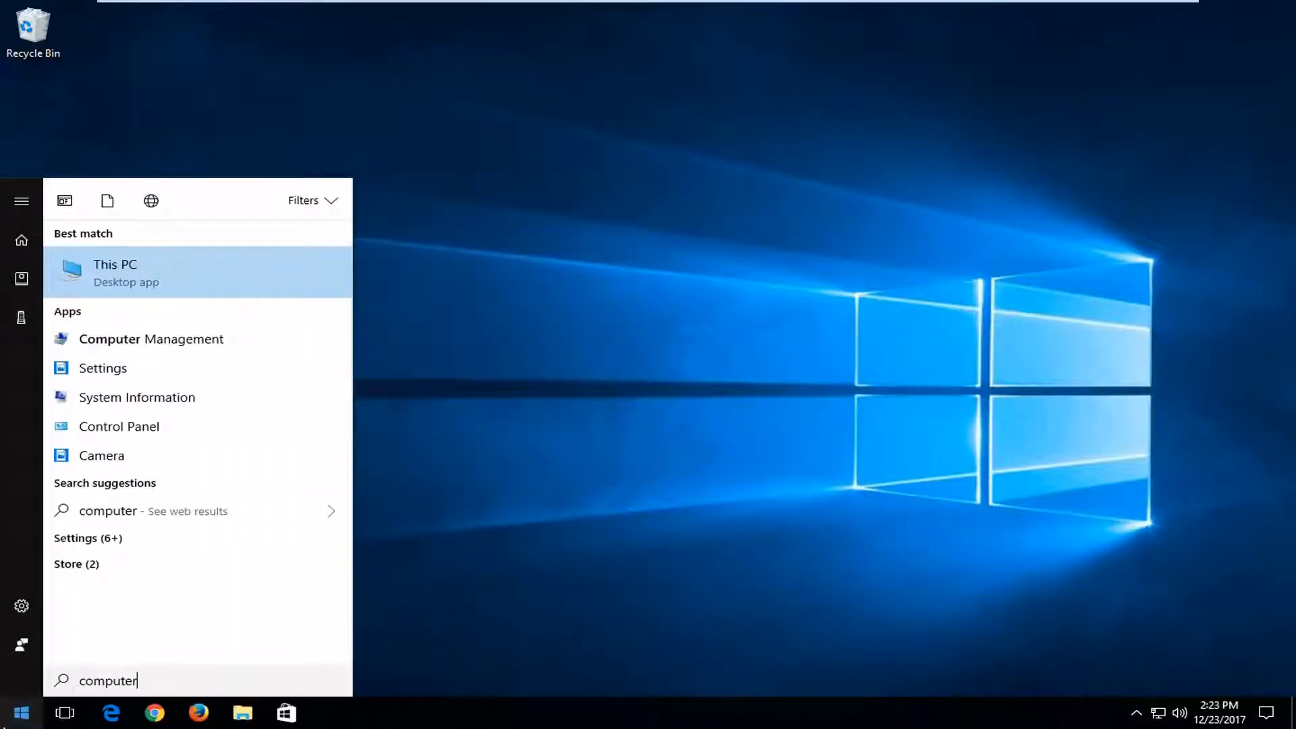
{"action": "mouse_move", "coordinate": [136, 290]}
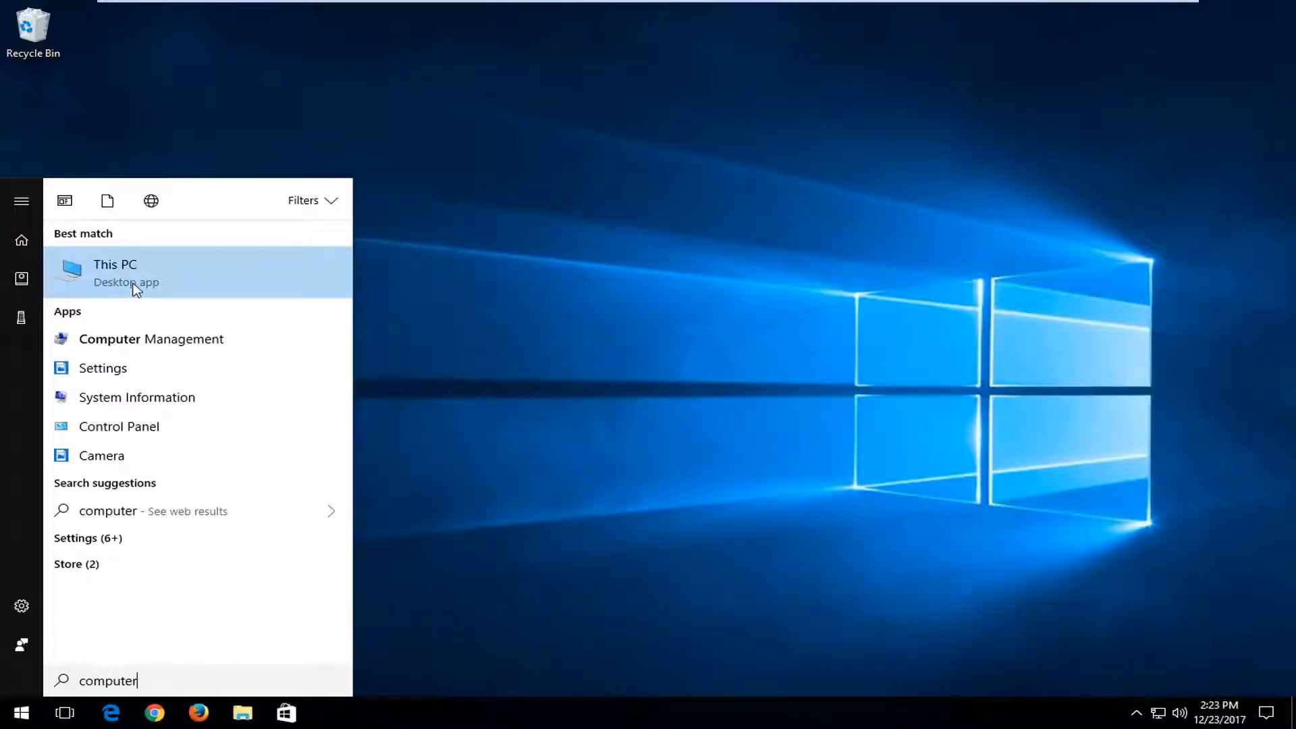
{"action": "mouse_move", "coordinate": [147, 300]}
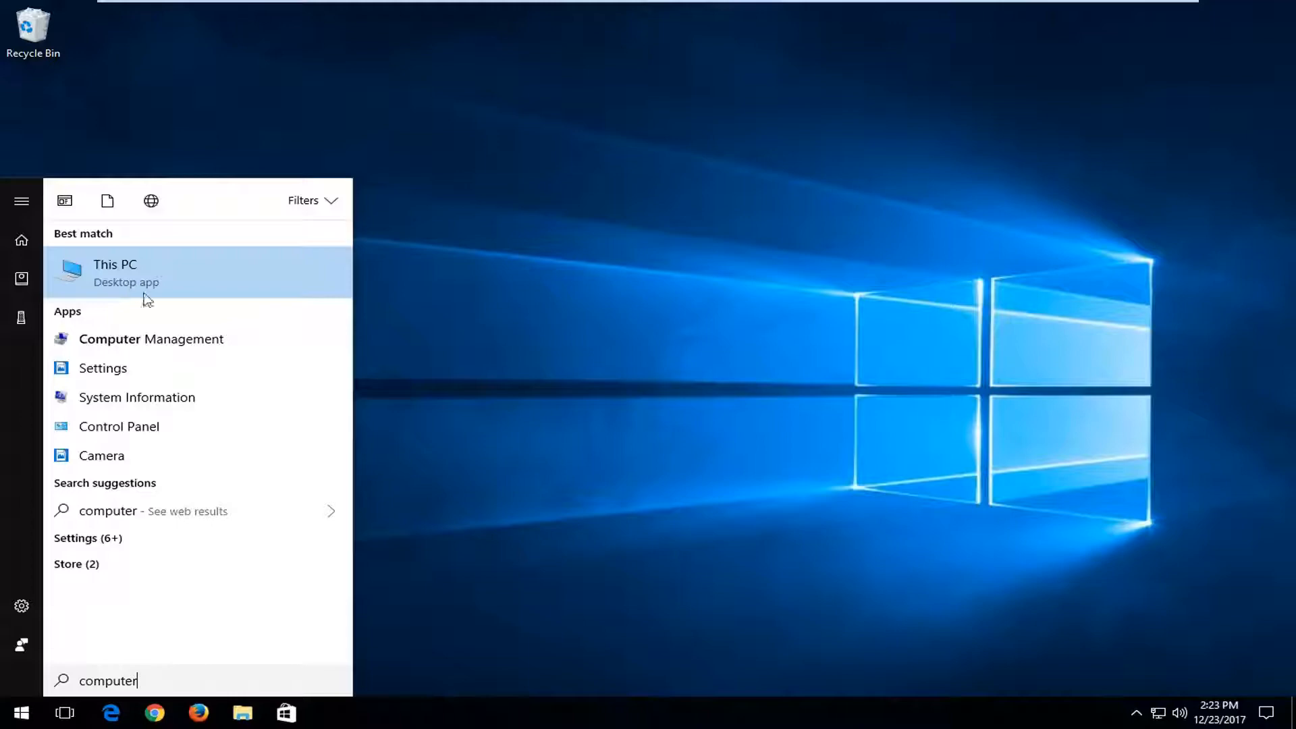
{"action": "mouse_move", "coordinate": [138, 275]}
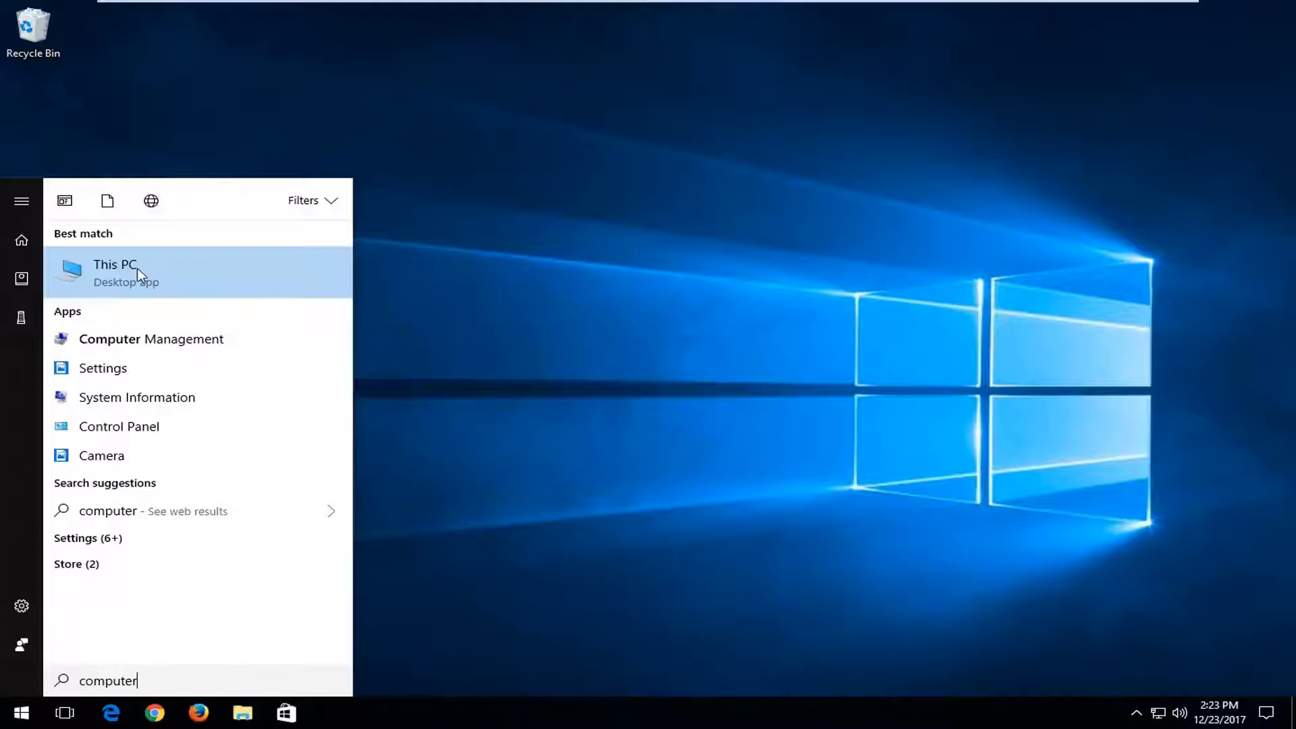
{"action": "left_click", "coordinate": [114, 273]}
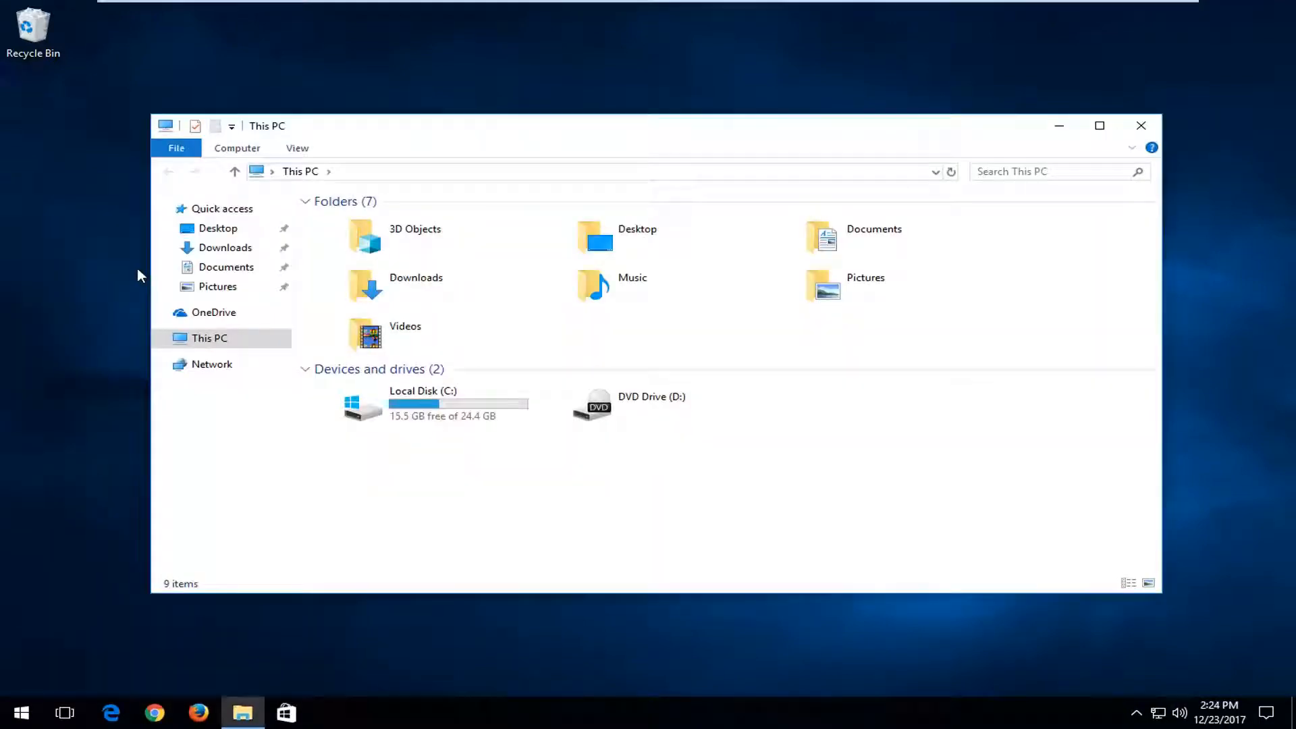
Browse to C:\Windows\SoftwareDistribution in File Explorer.
{"action": "left_click", "coordinate": [417, 405]}
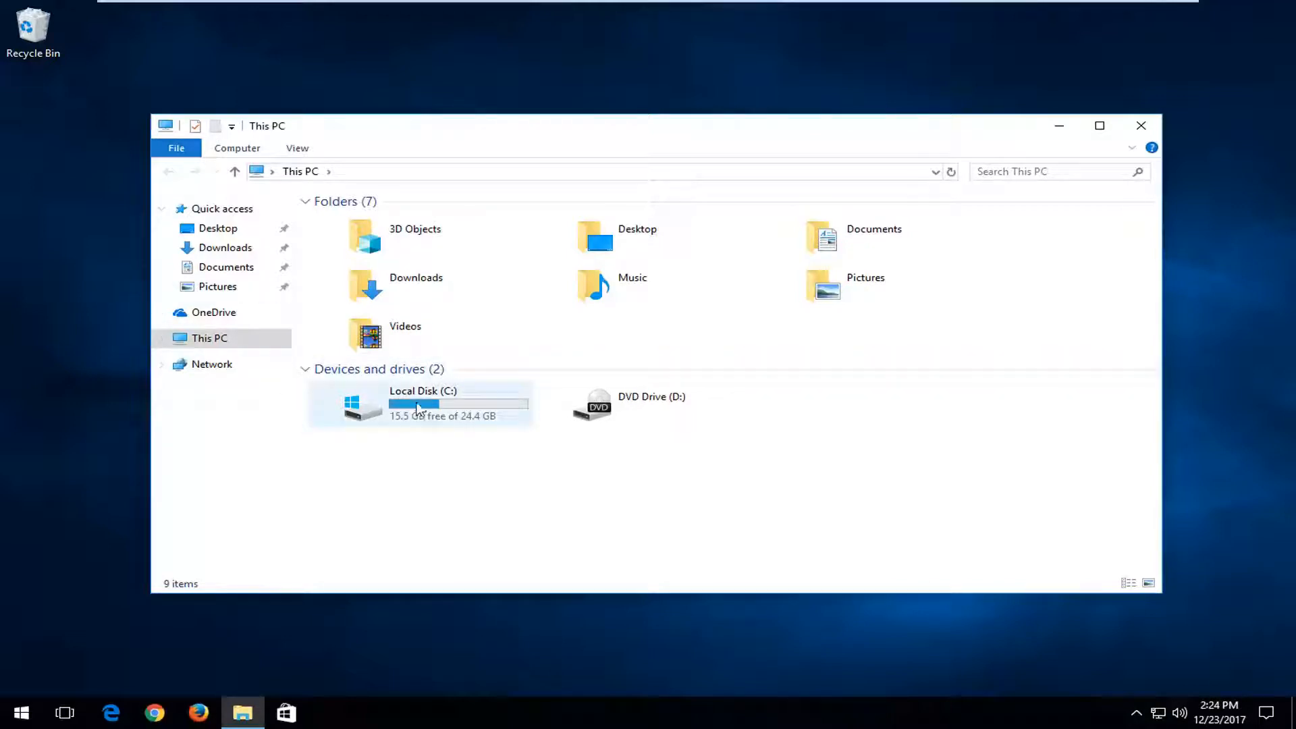
{"action": "mouse_move", "coordinate": [384, 414]}
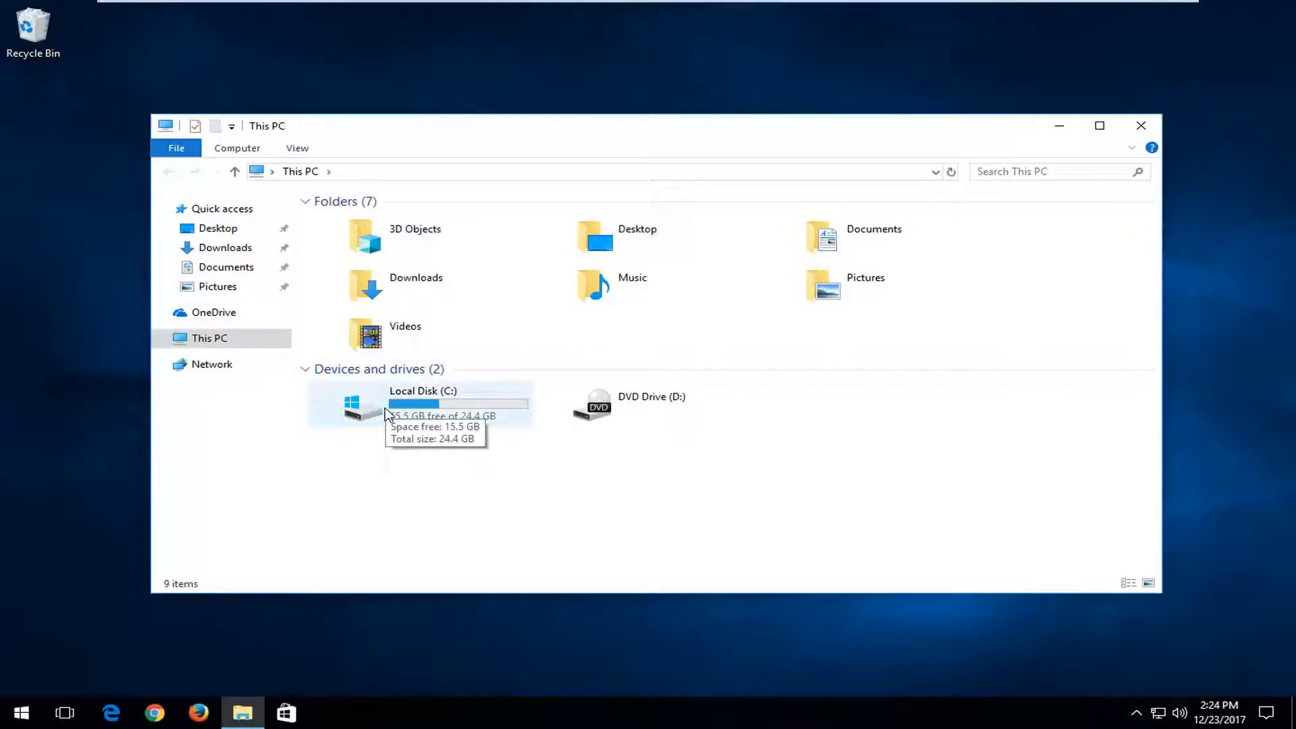
{"action": "mouse_move", "coordinate": [351, 409]}
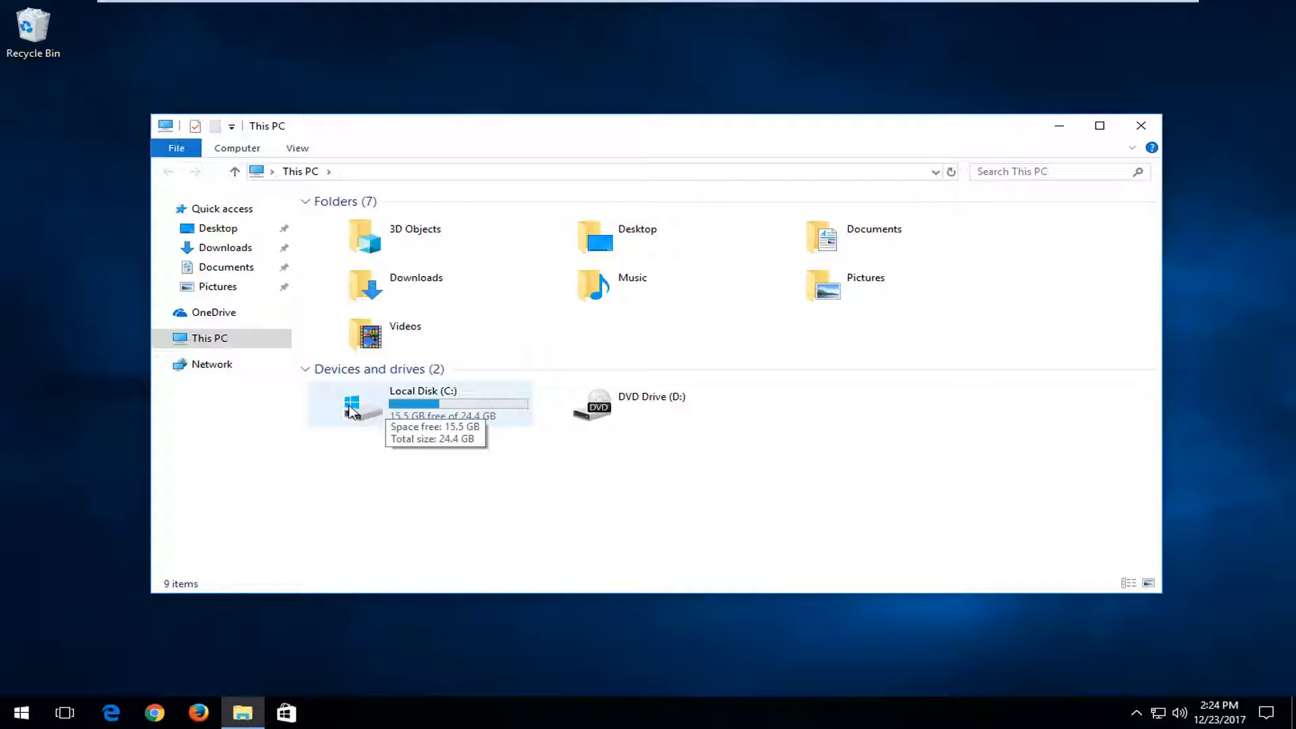
{"action": "mouse_move", "coordinate": [366, 419]}
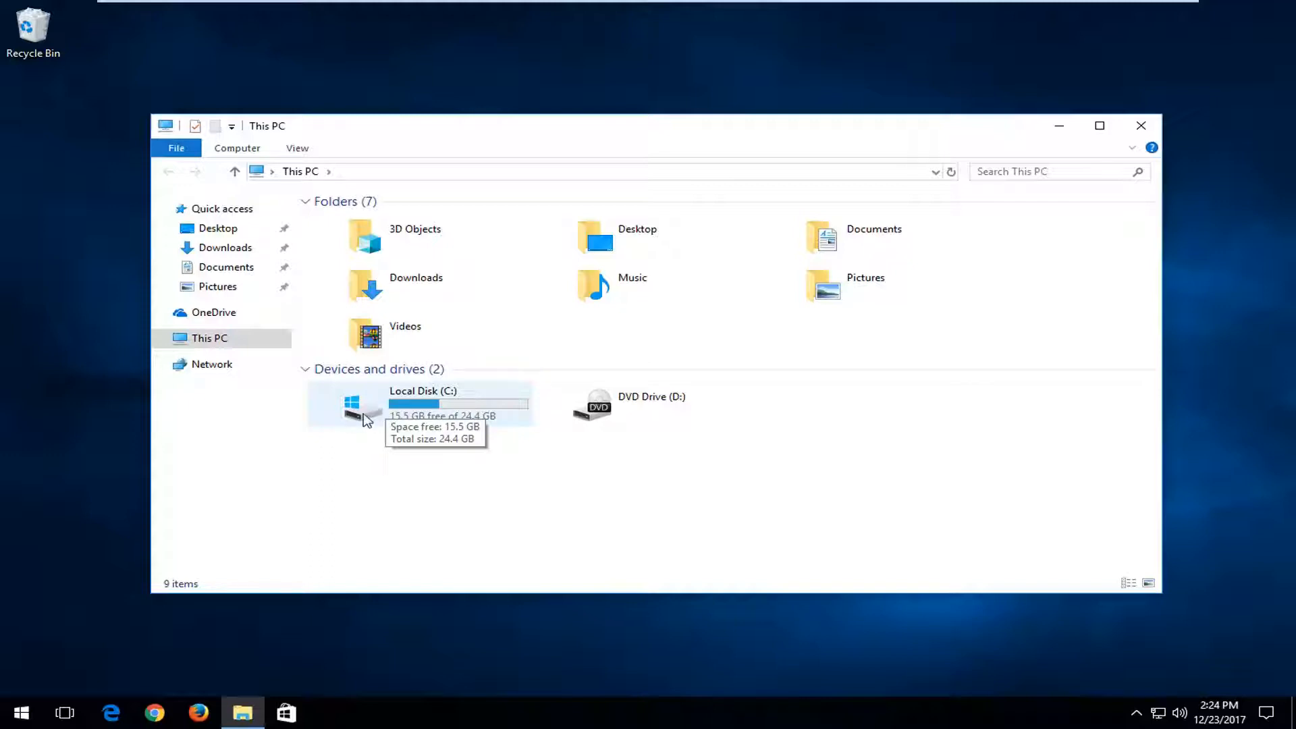
{"action": "mouse_move", "coordinate": [417, 404]}
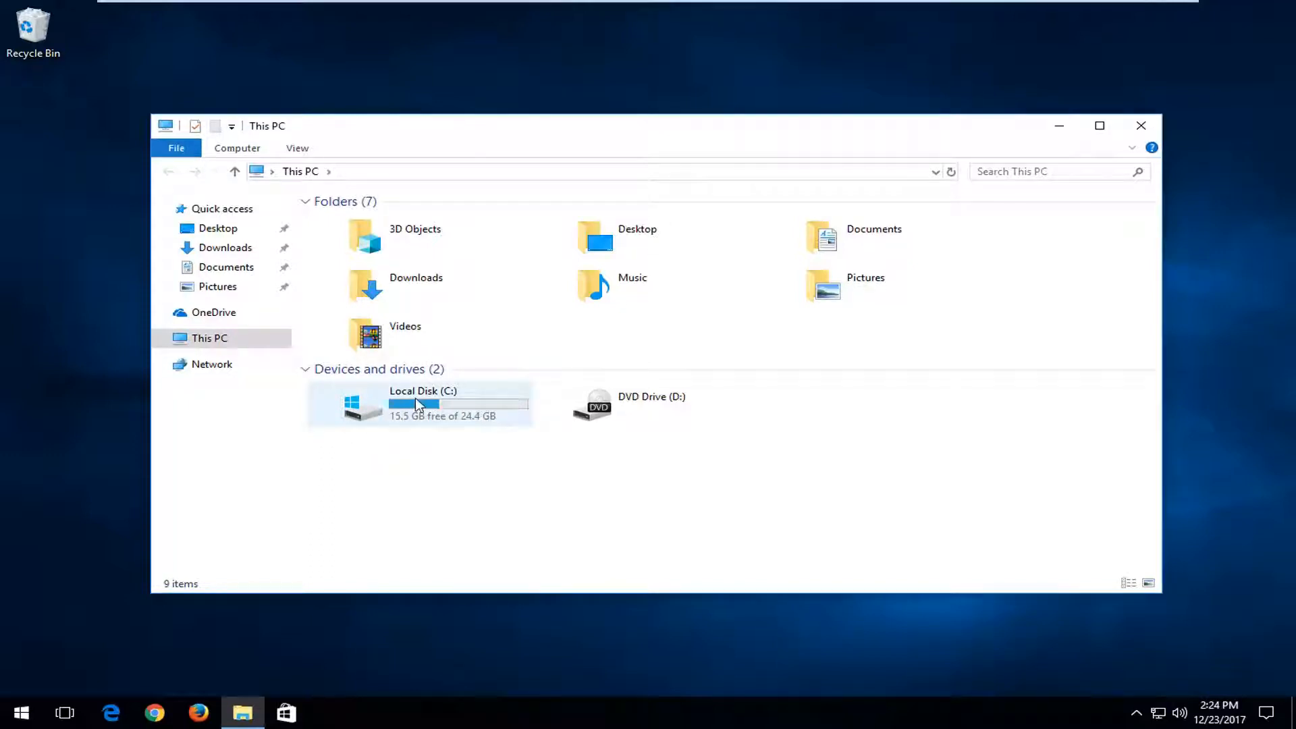
{"action": "mouse_move", "coordinate": [330, 430]}
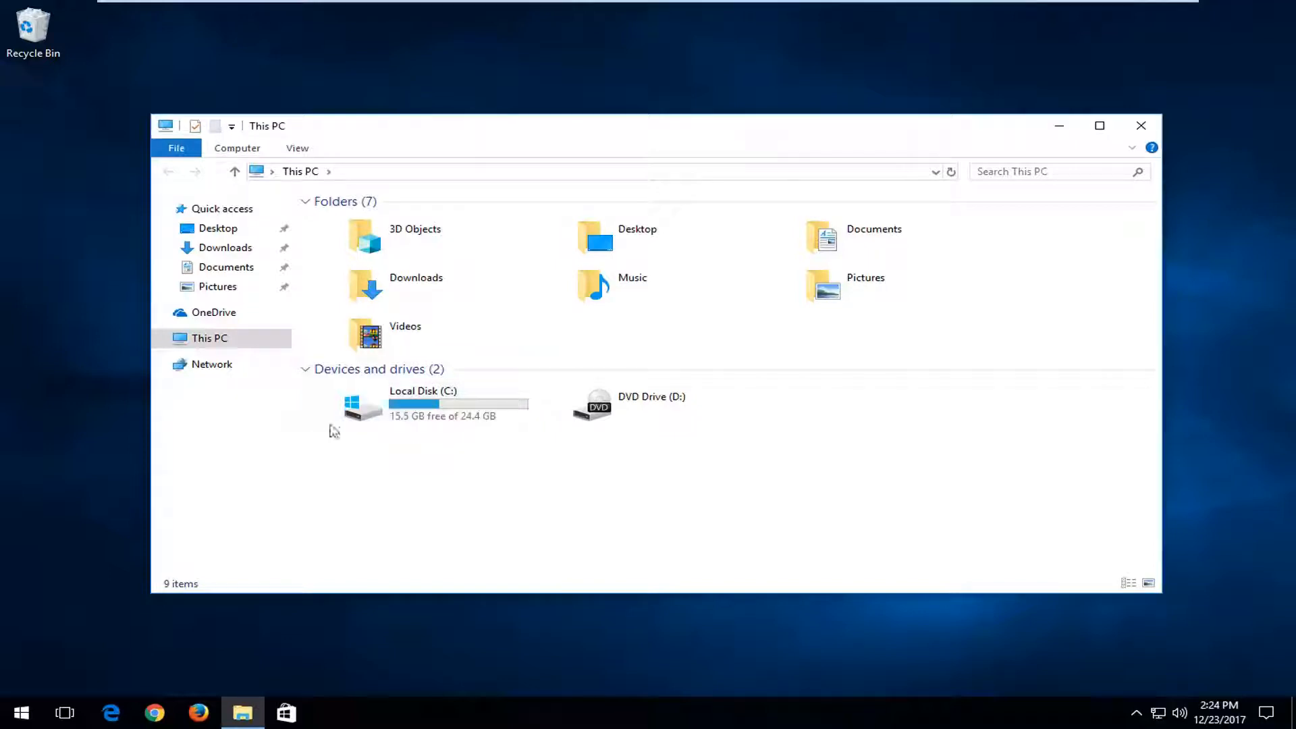
{"action": "double_click", "coordinate": [422, 404]}
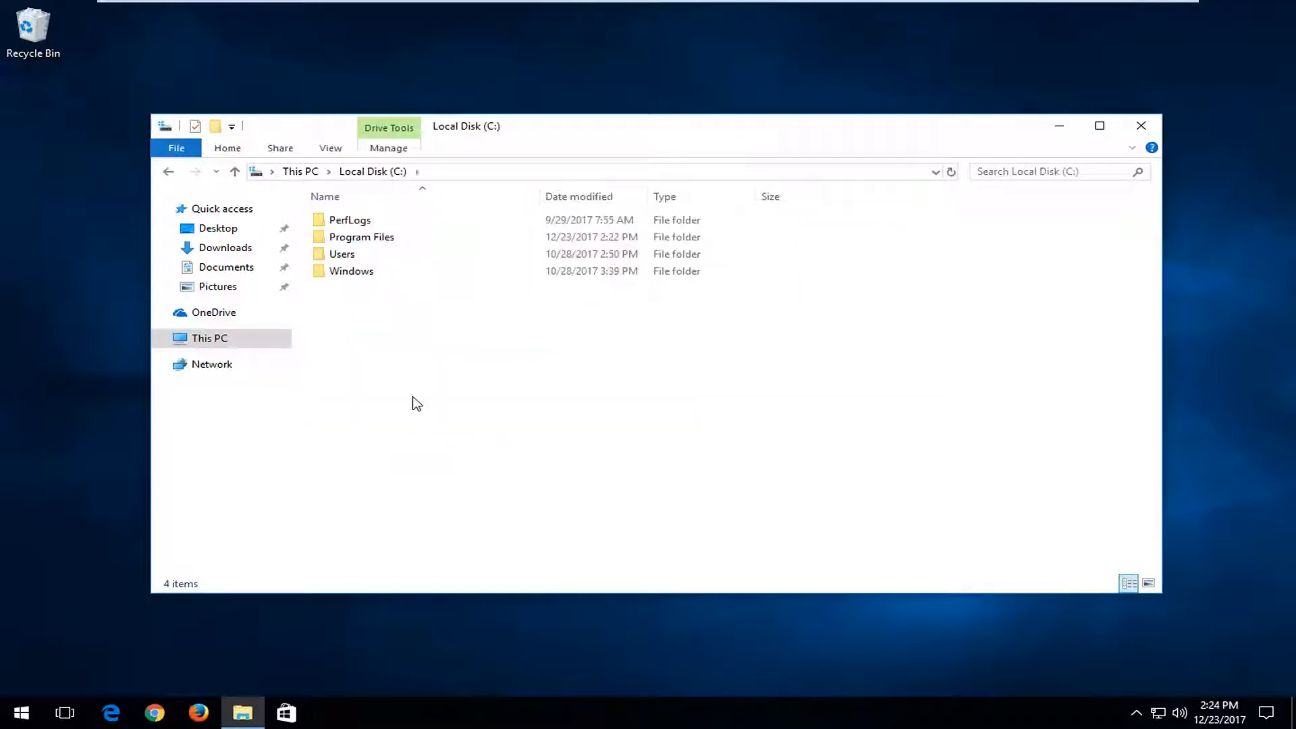
{"action": "mouse_move", "coordinate": [351, 270]}
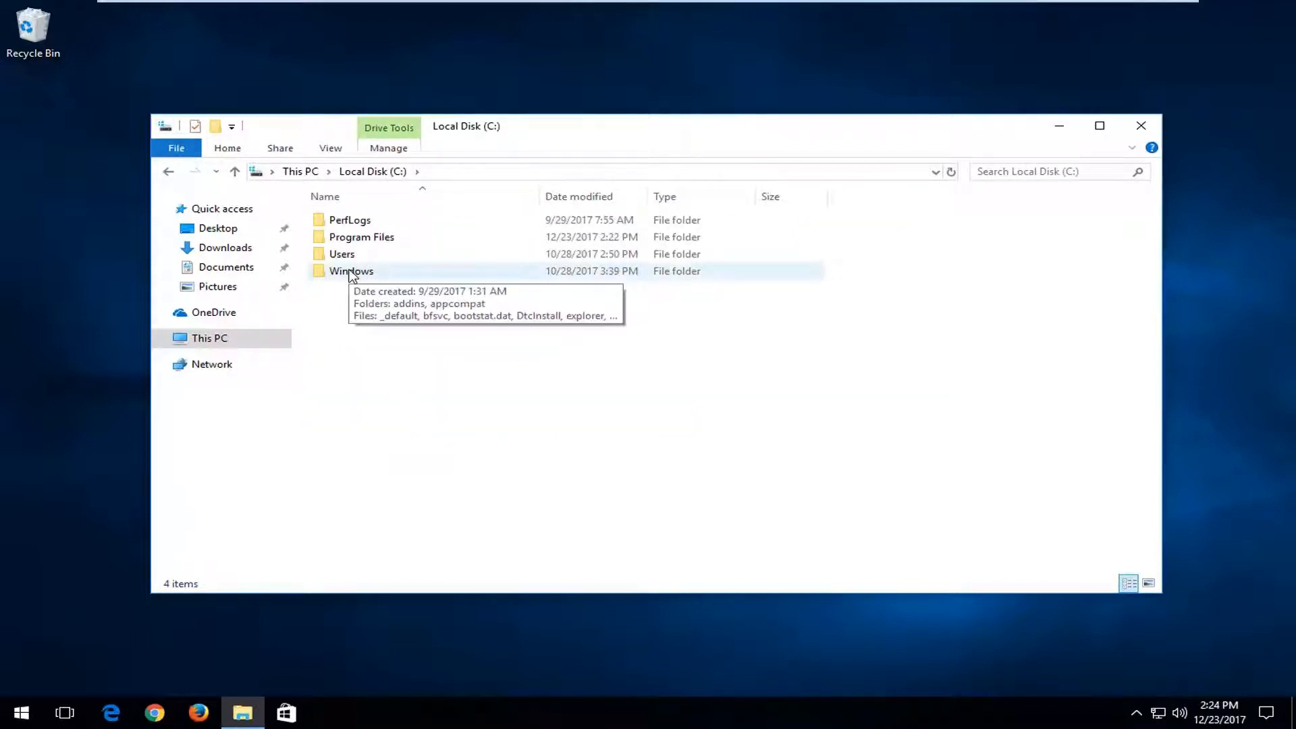
{"action": "double_click", "coordinate": [350, 271]}
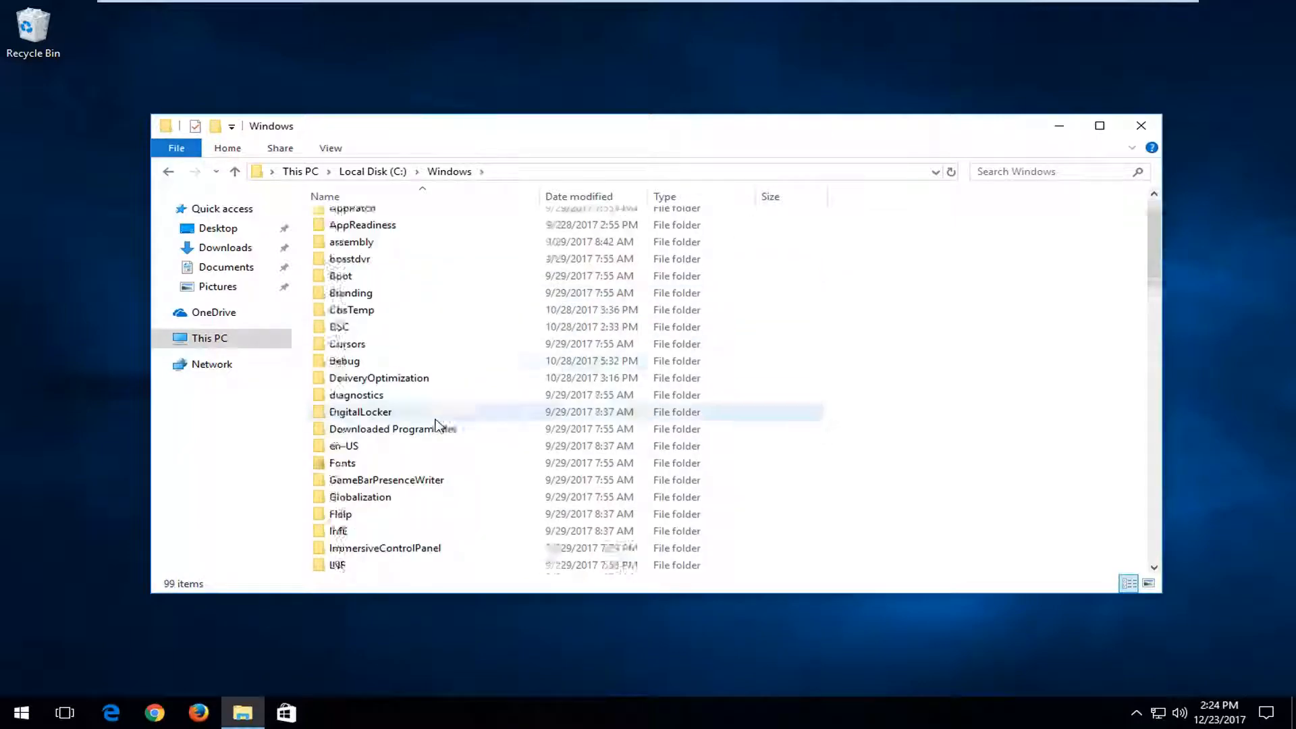
{"action": "scroll", "scroll_direction": "down", "scroll_amount": 3}
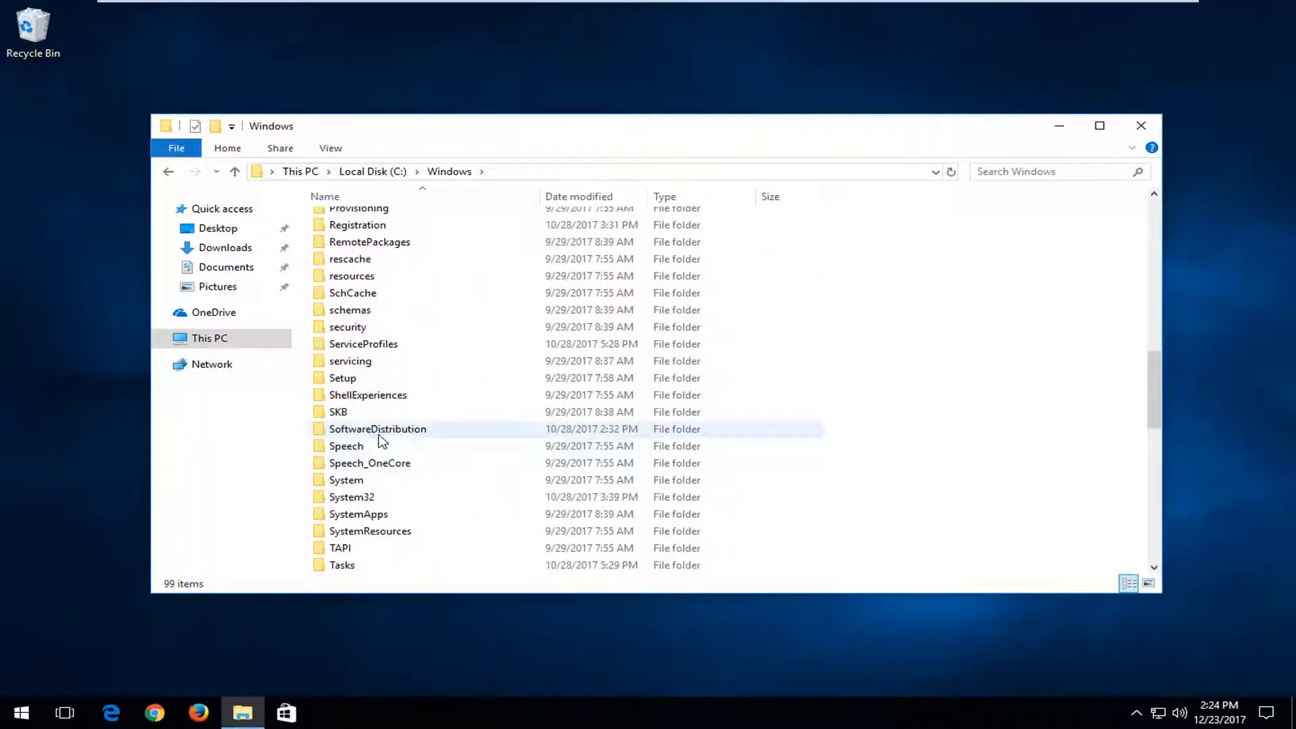
{"action": "double_click", "coordinate": [377, 428]}
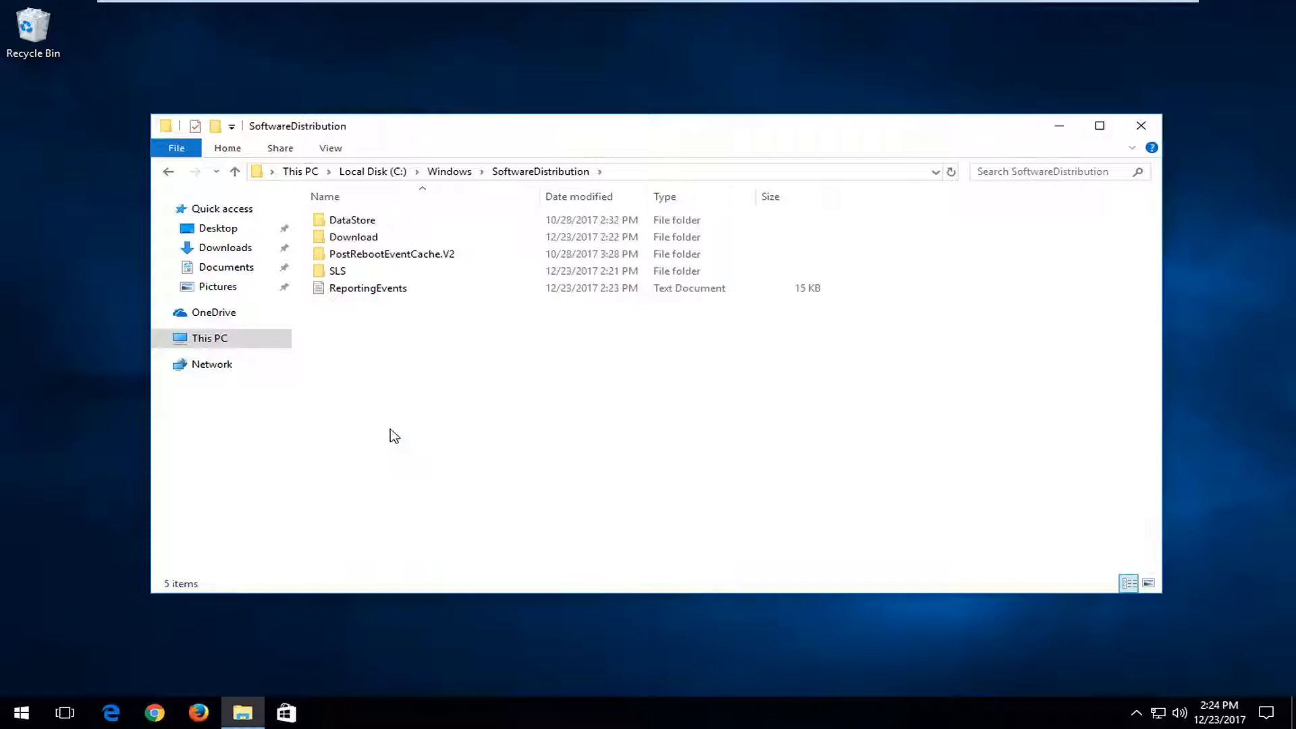
{"action": "mouse_move", "coordinate": [913, 390]}
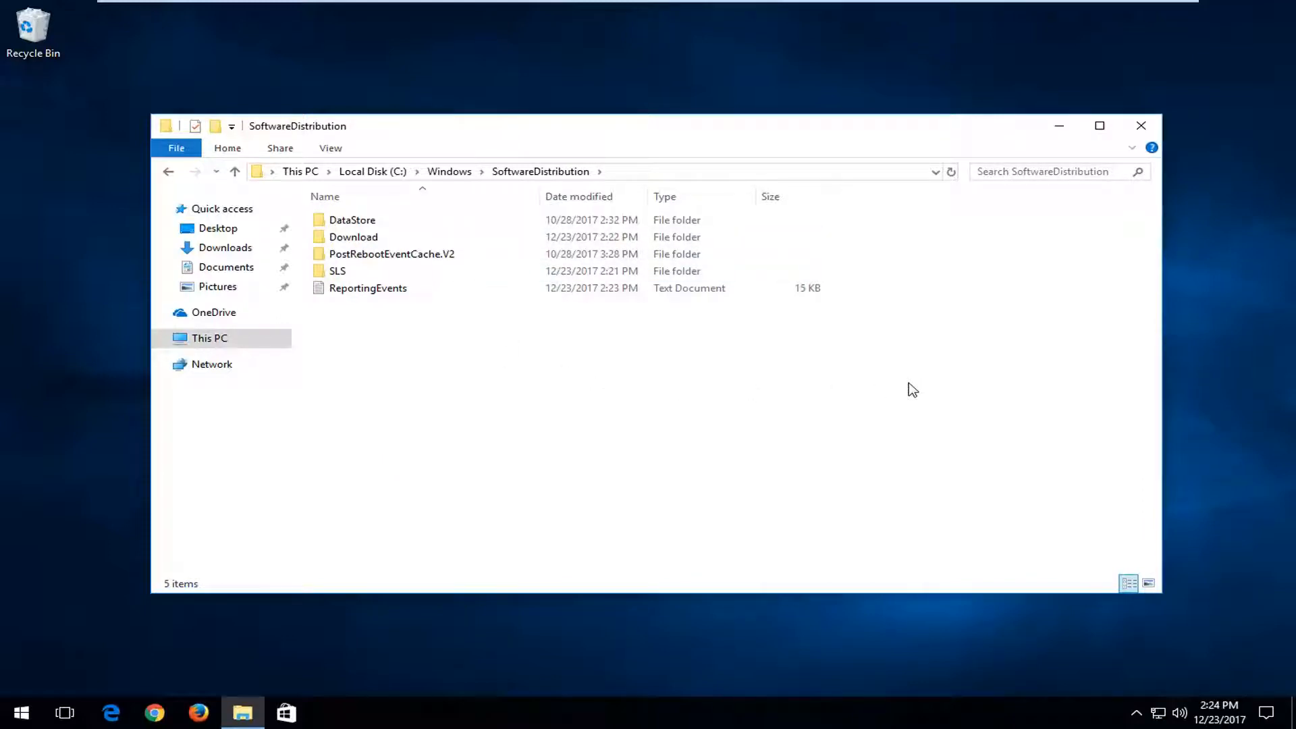
Delete every item inside SoftwareDistribution and close File Explorer.
{"action": "key", "text": "ctrl+a"}
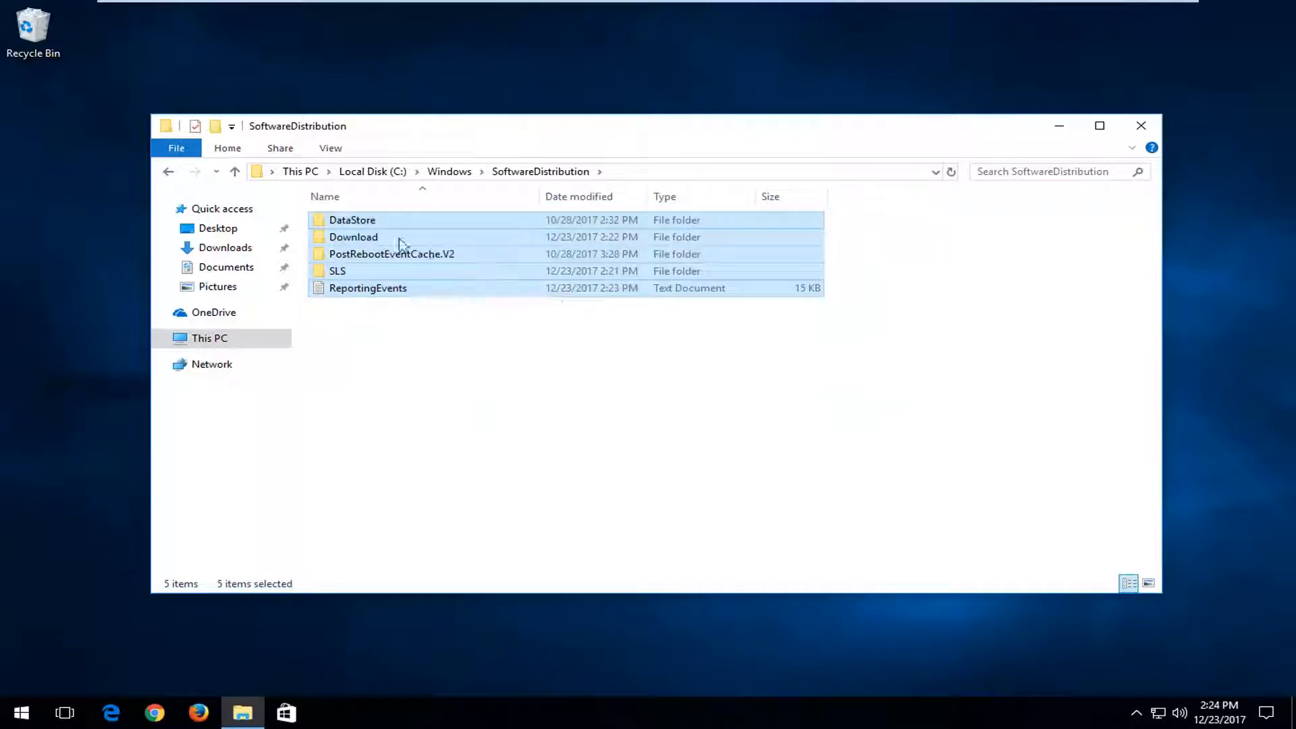
{"action": "right_click", "coordinate": [401, 244]}
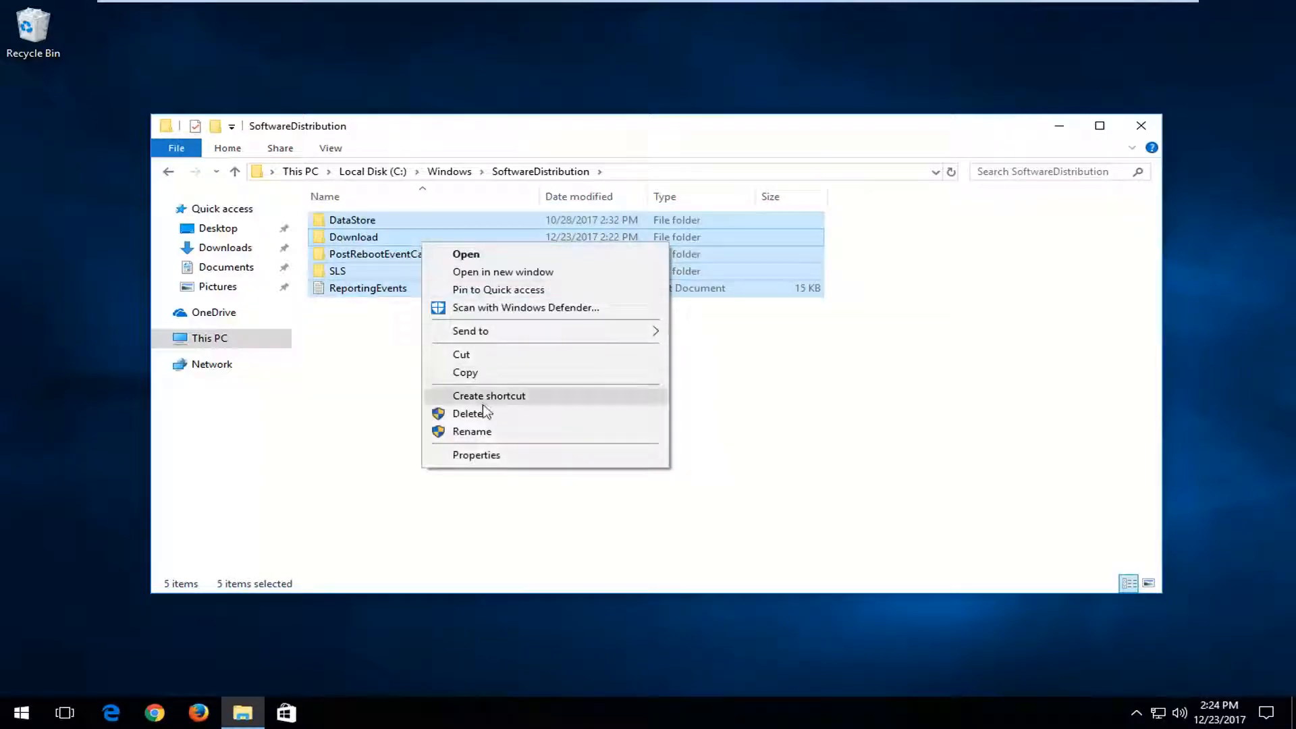
{"action": "left_click", "coordinate": [468, 413]}
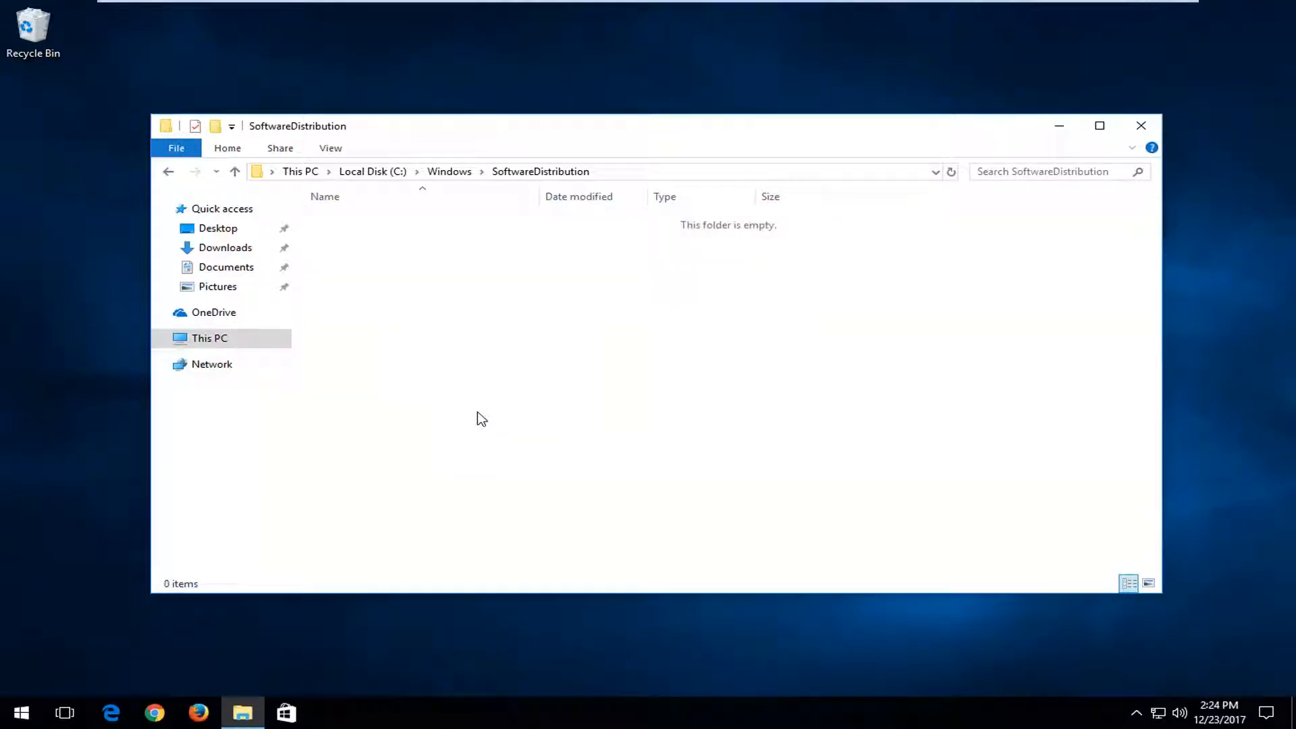
{"action": "mouse_move", "coordinate": [508, 225]}
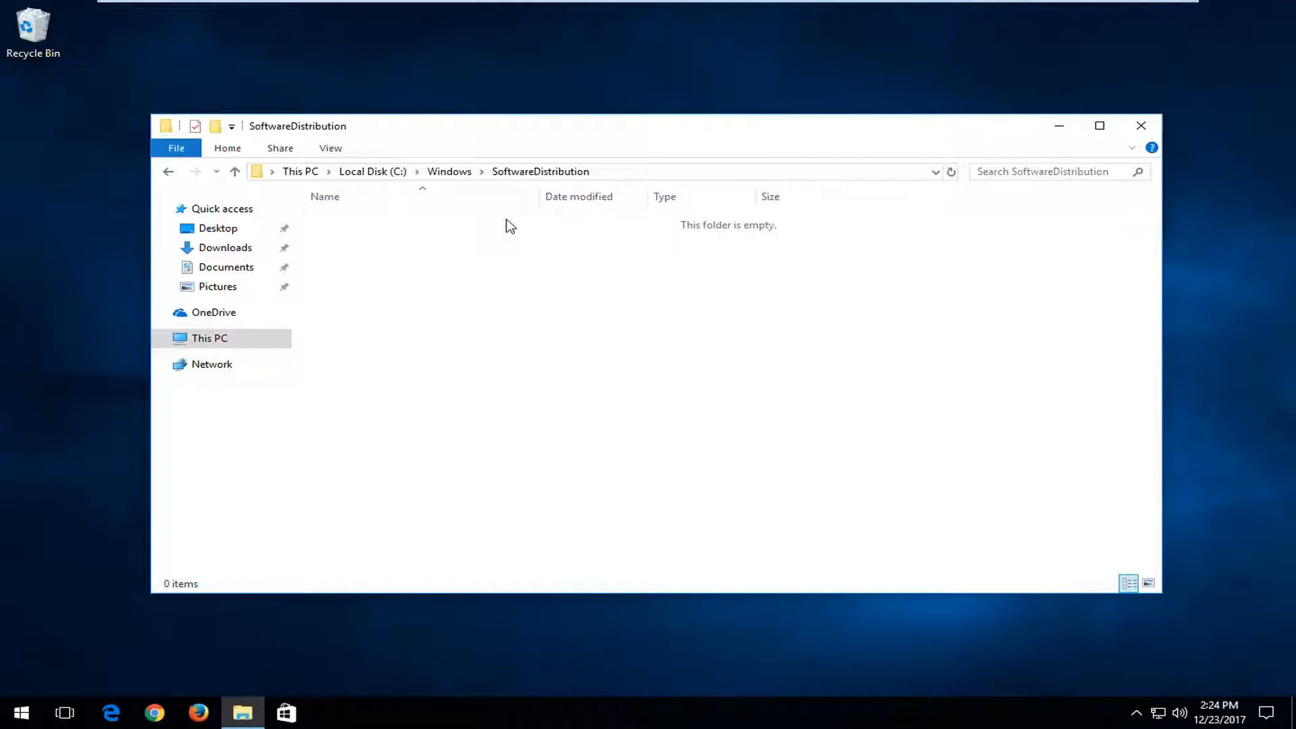
{"action": "mouse_move", "coordinate": [1258, 140]}
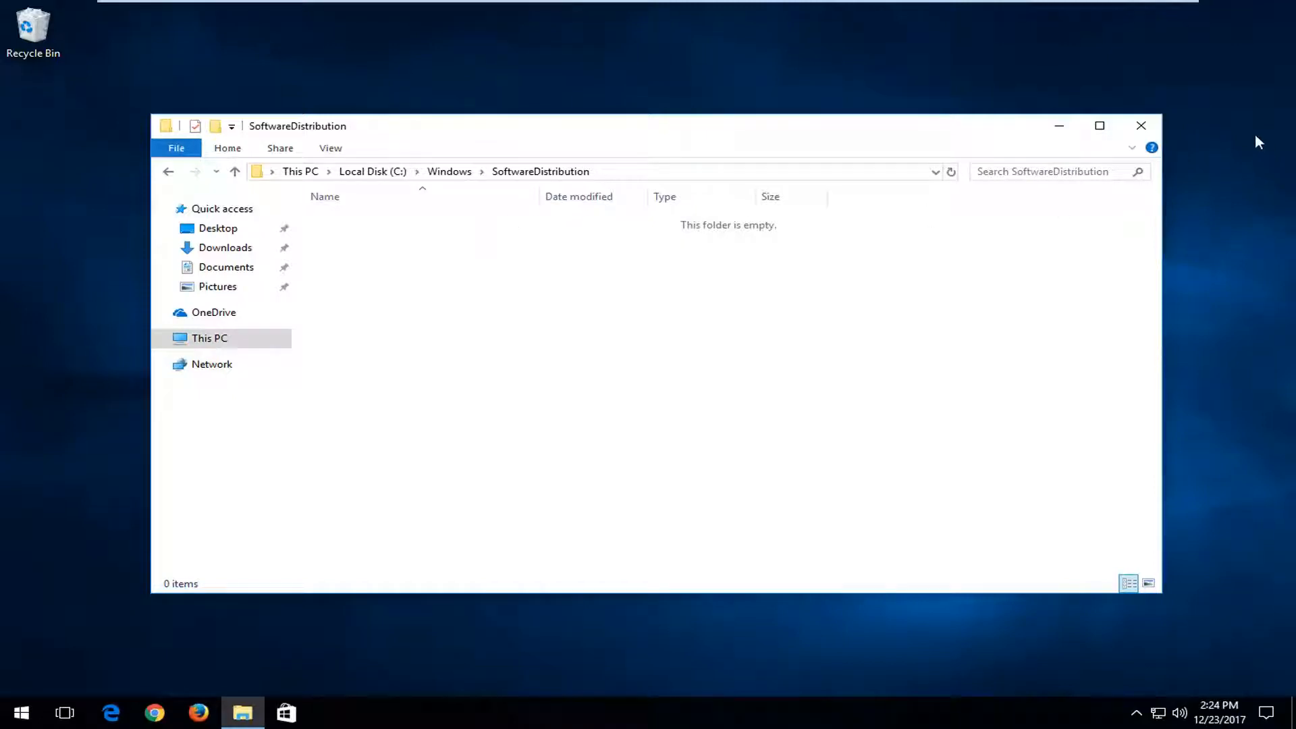
{"action": "left_click", "coordinate": [1141, 125]}
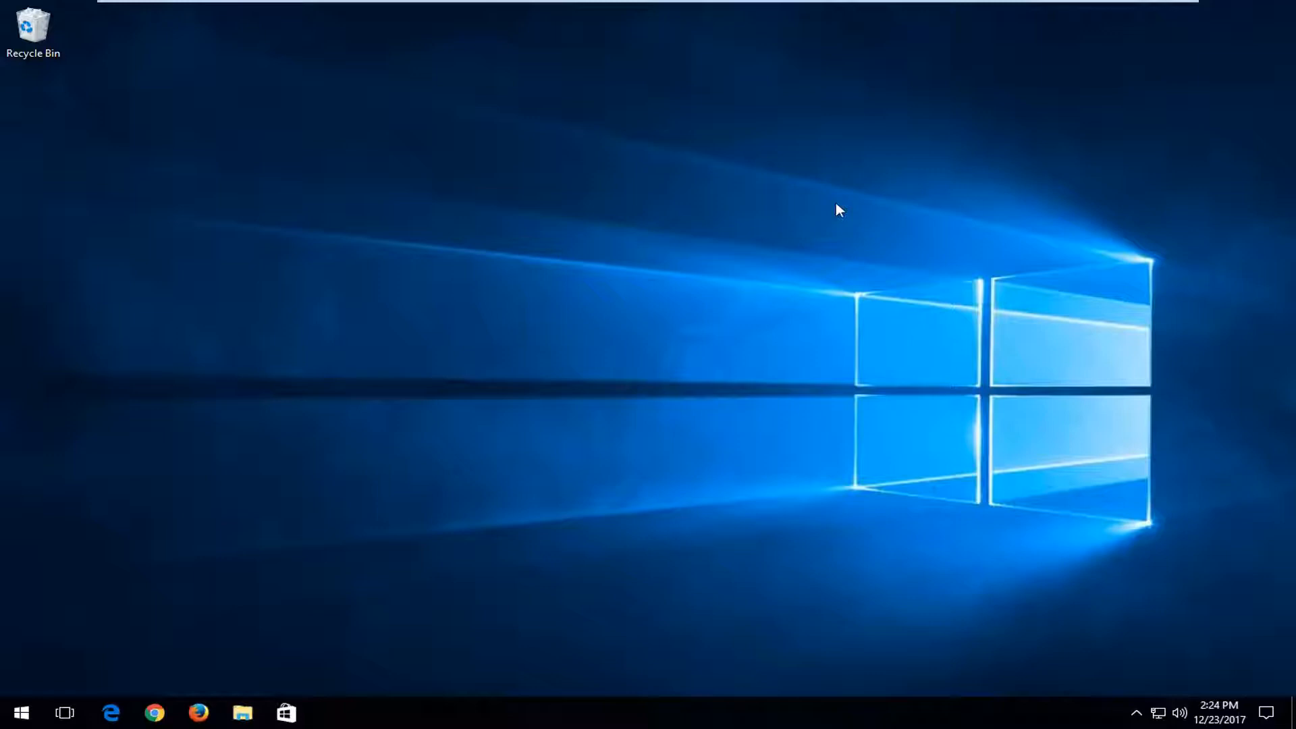
{"action": "mouse_move", "coordinate": [787, 233]}
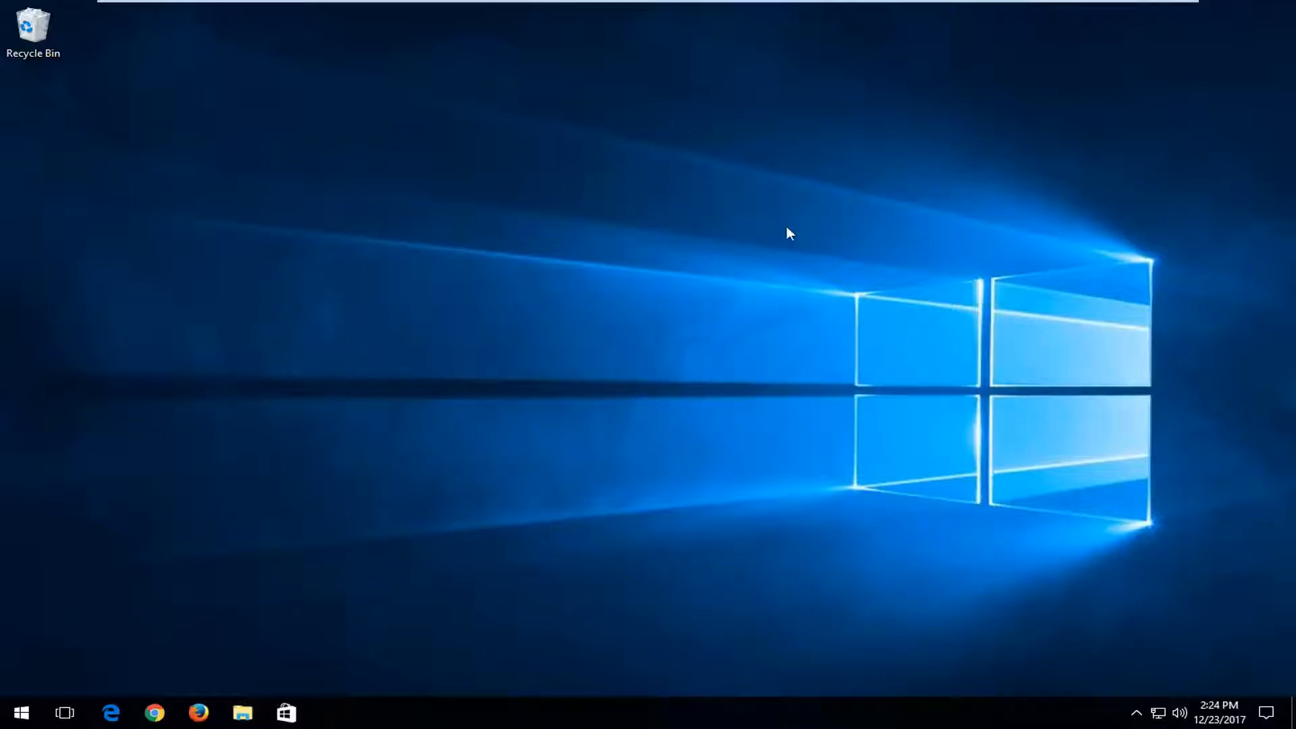
Launch Google Chrome from the taskbar.
{"action": "left_click", "coordinate": [154, 713]}
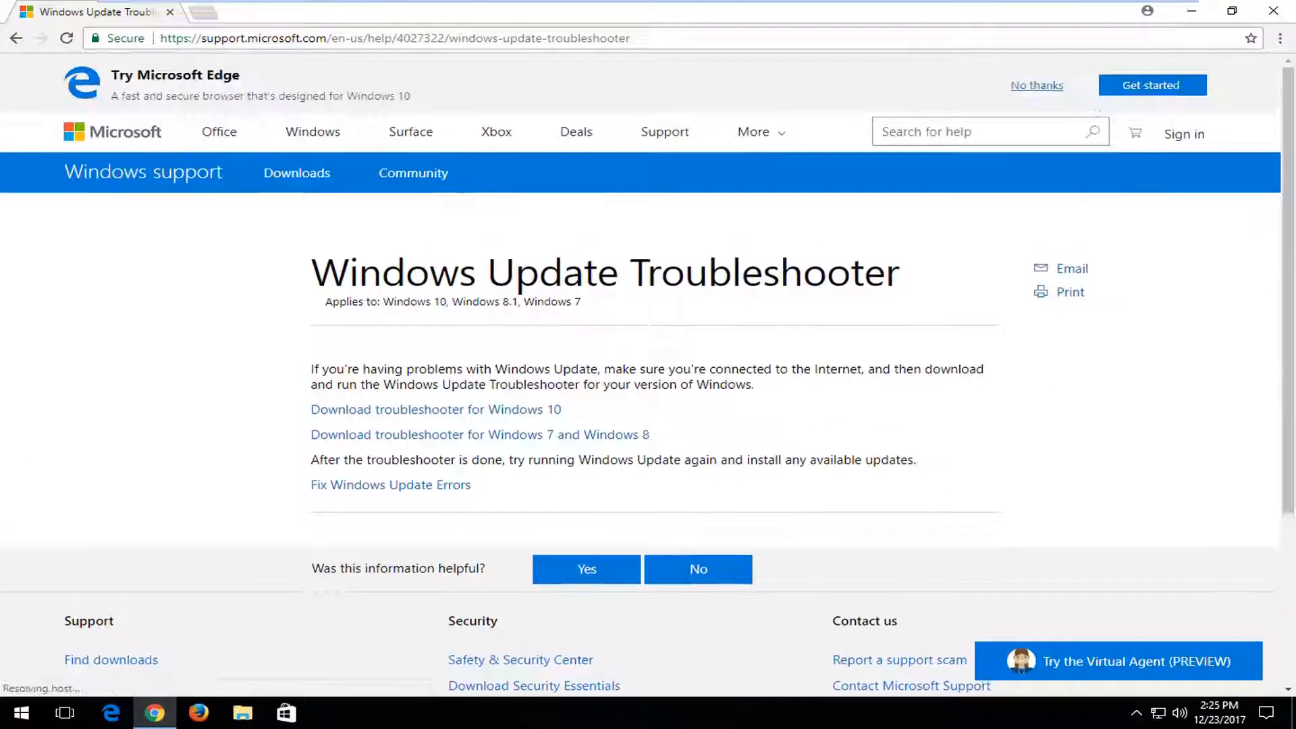
{"action": "mouse_move", "coordinate": [356, 416]}
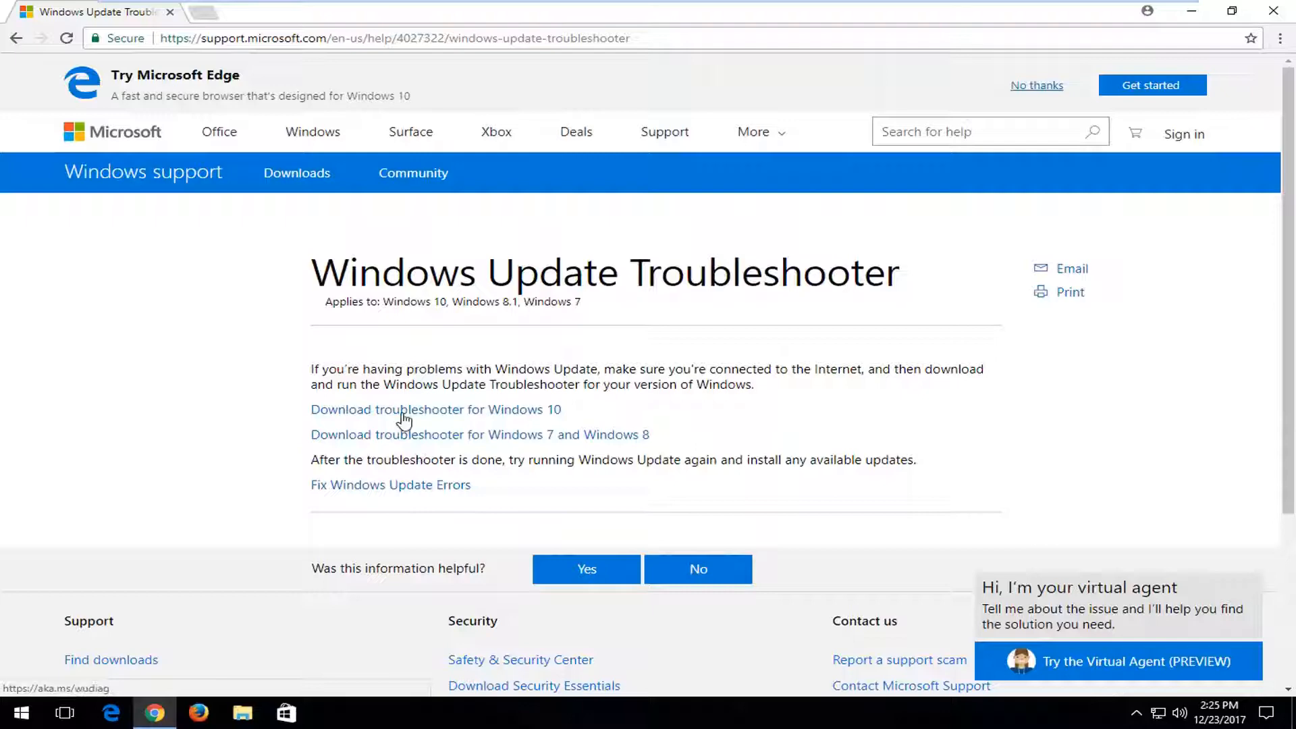
{"action": "mouse_move", "coordinate": [536, 413]}
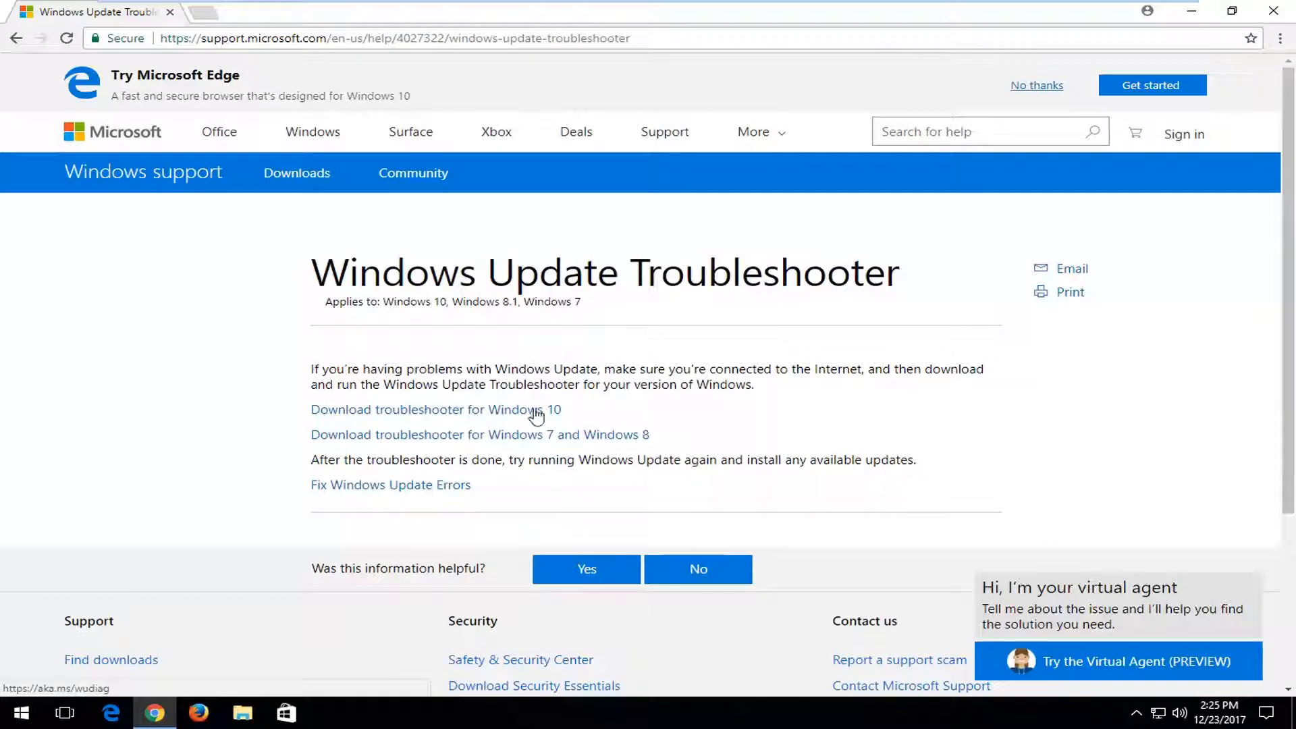
Download the Windows 10 troubleshooter from the Microsoft support page.
{"action": "left_click", "coordinate": [436, 409]}
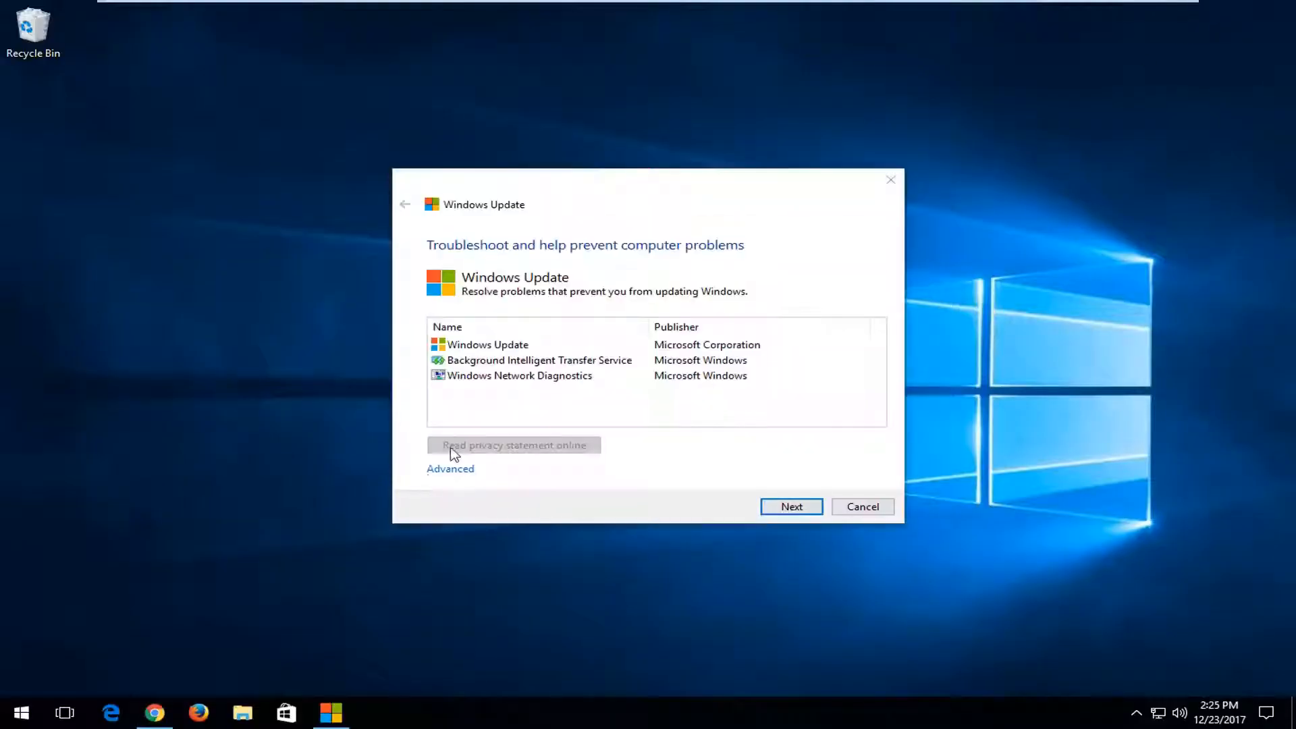
{"action": "mouse_move", "coordinate": [626, 399]}
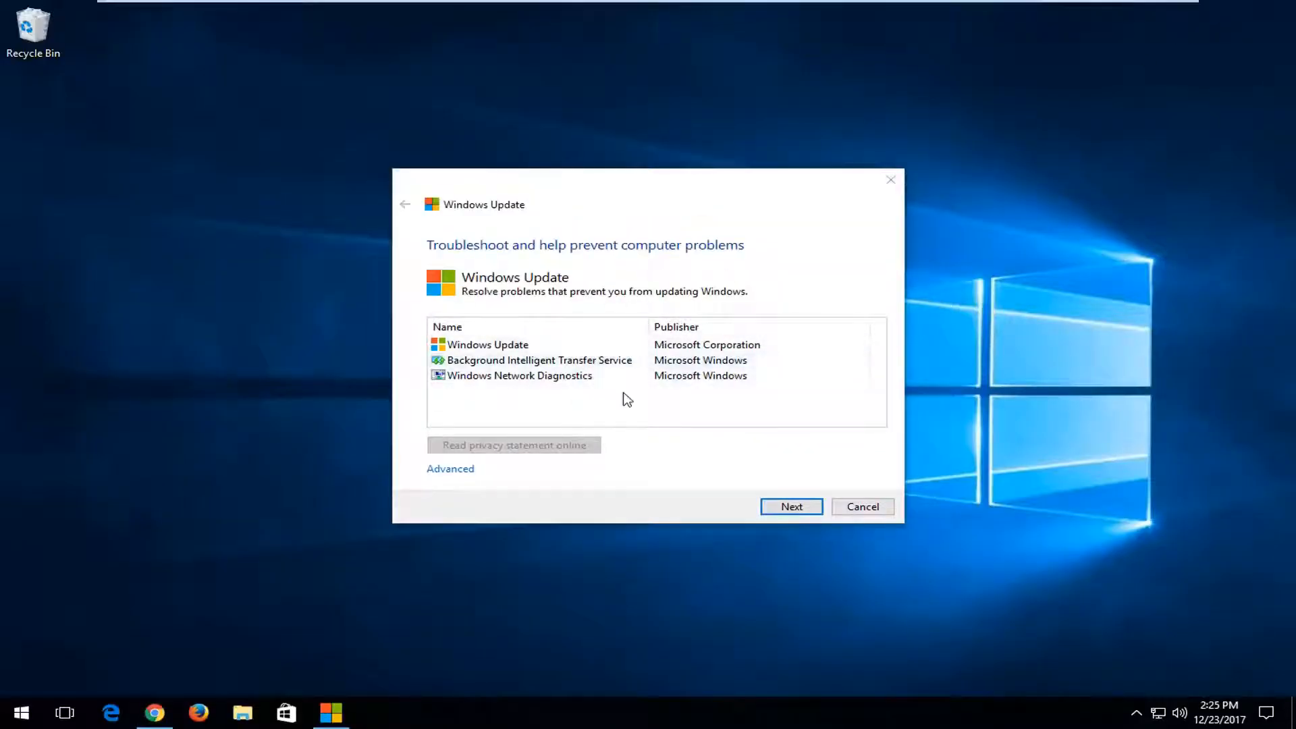
Start the troubleshooter and rerun the scan as administrator.
{"action": "left_click", "coordinate": [790, 507]}
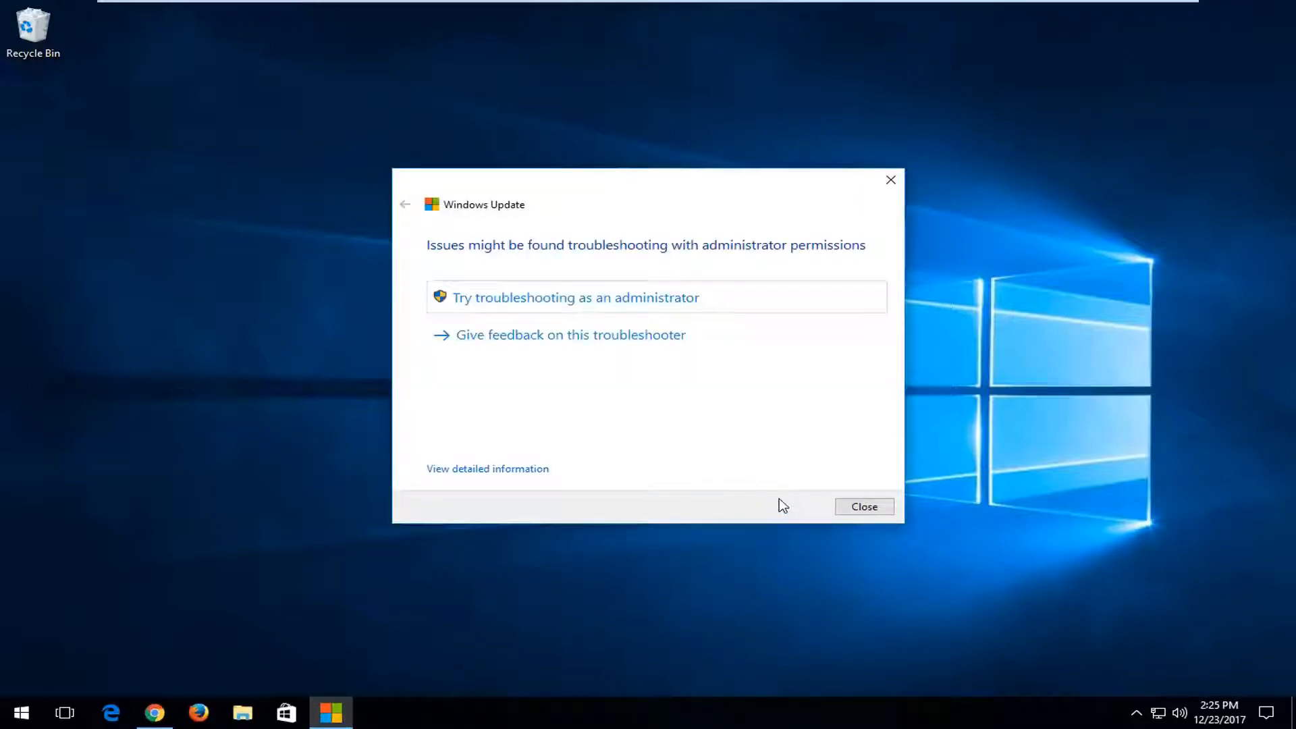
{"action": "mouse_move", "coordinate": [544, 332]}
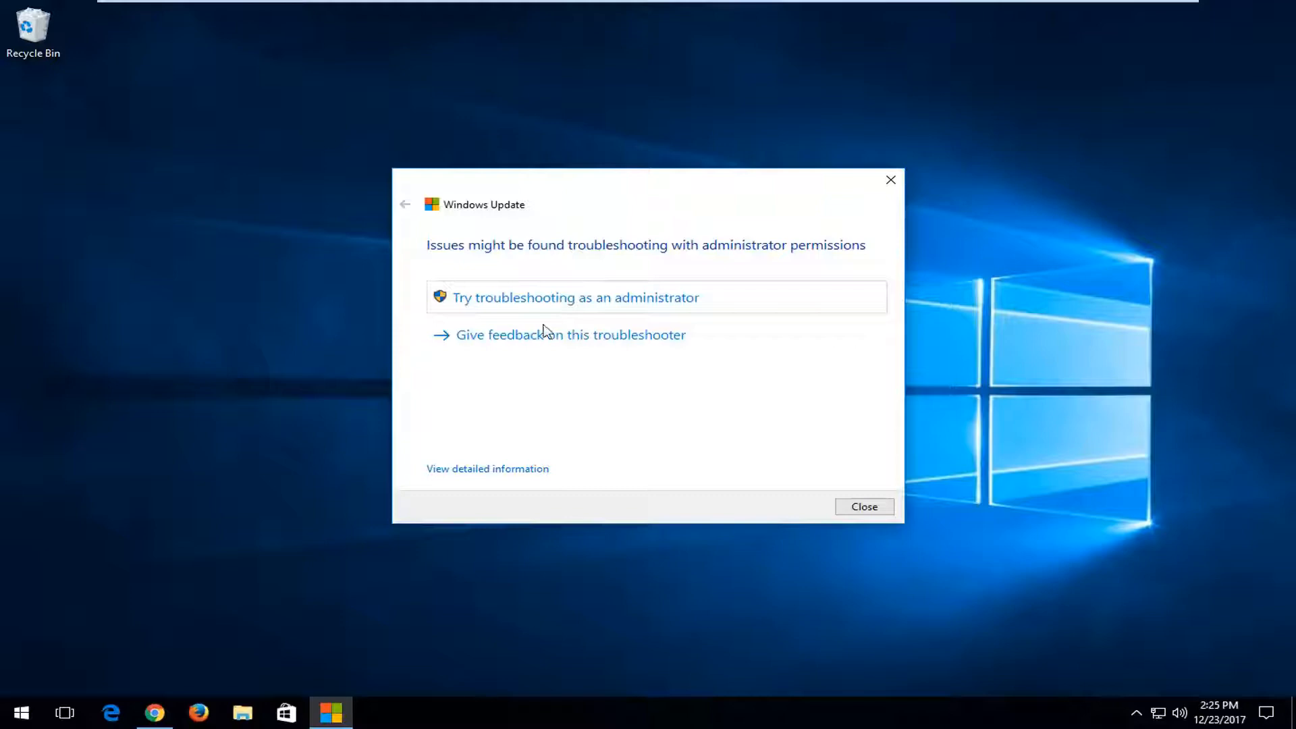
{"action": "mouse_move", "coordinate": [690, 308]}
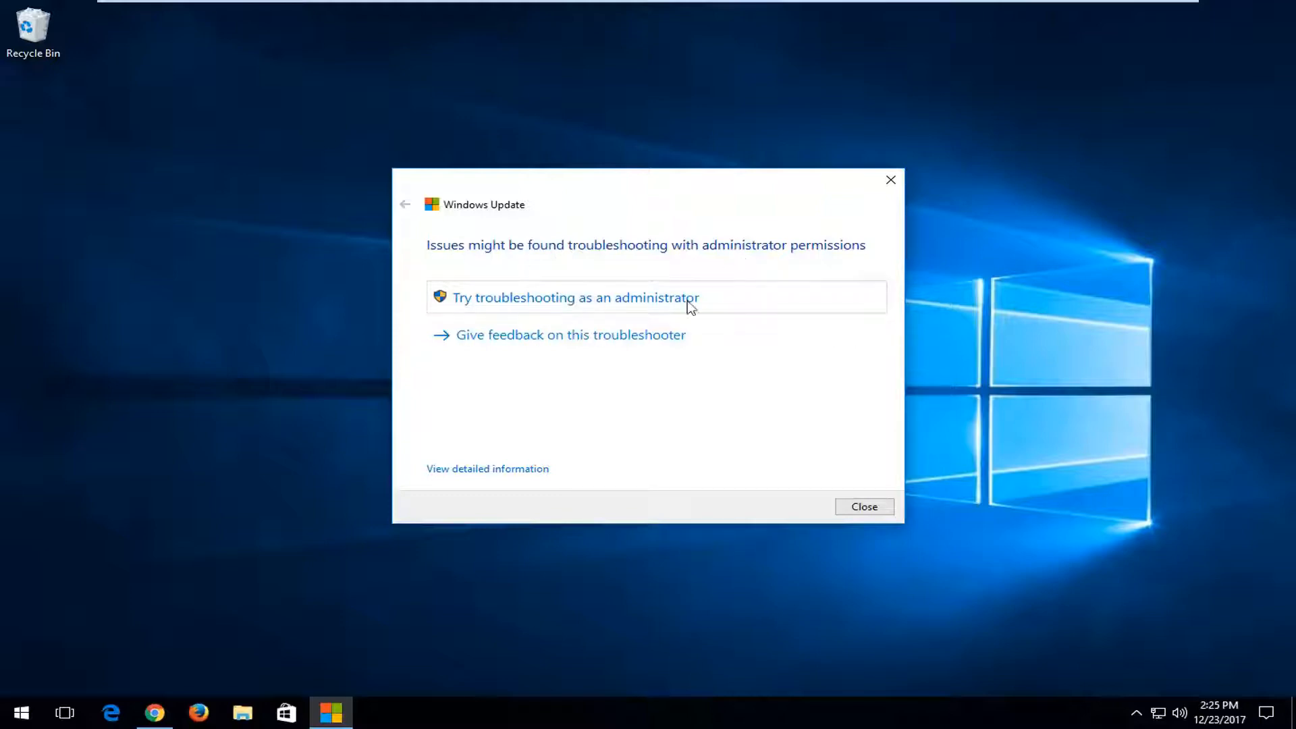
{"action": "mouse_move", "coordinate": [487, 316]}
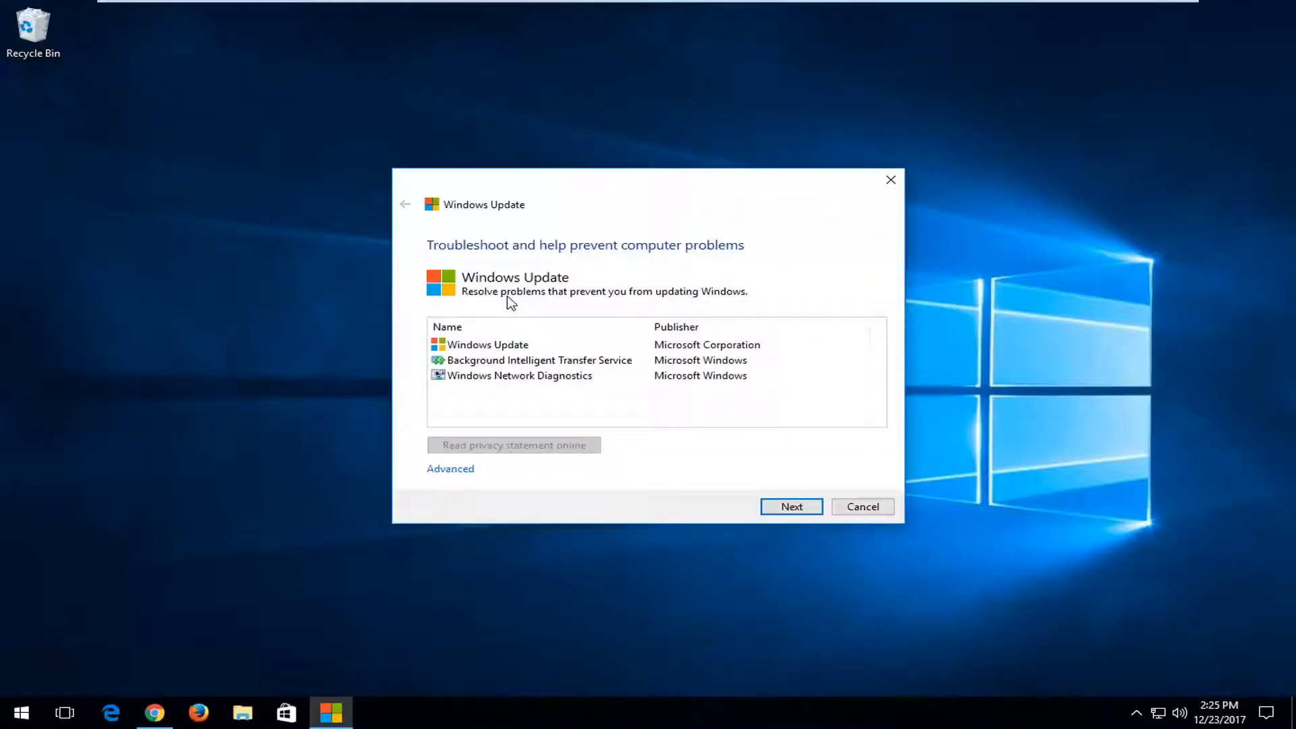
{"action": "left_click", "coordinate": [790, 506]}
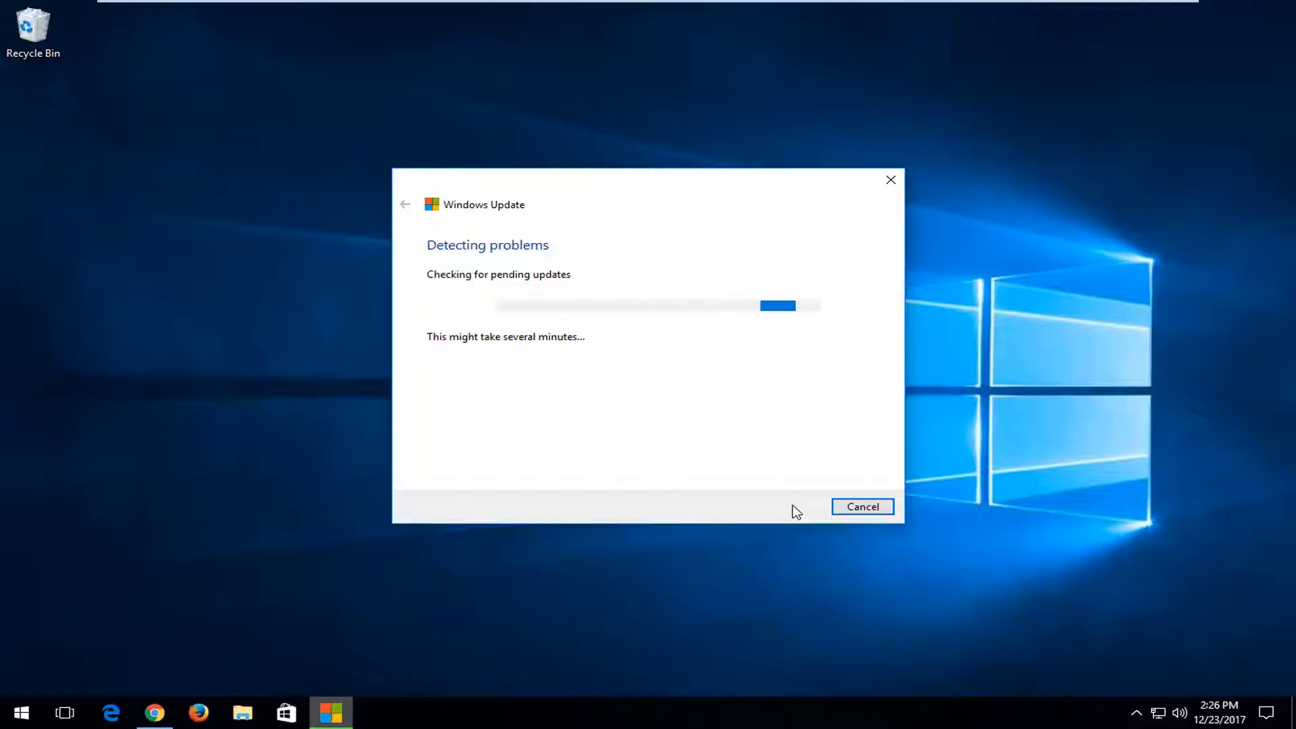
{"action": "mouse_move", "coordinate": [787, 489]}
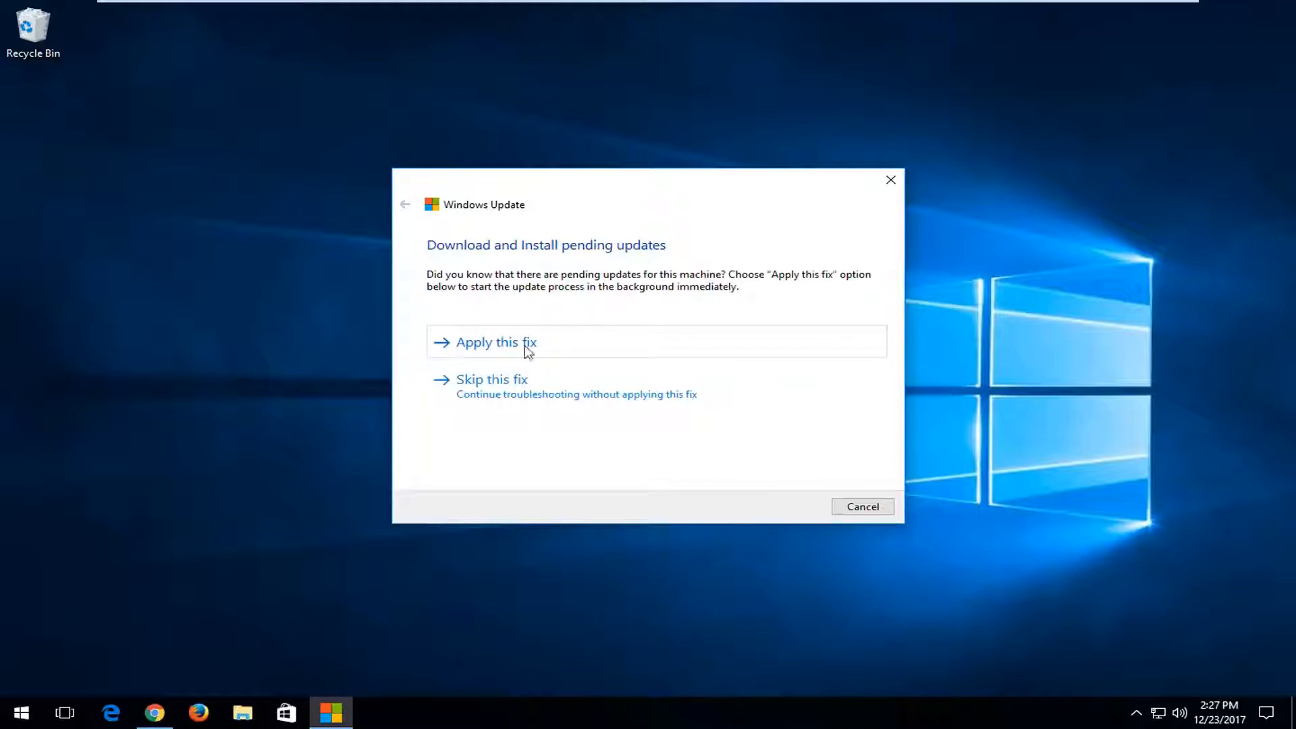
{"action": "mouse_move", "coordinate": [492, 386]}
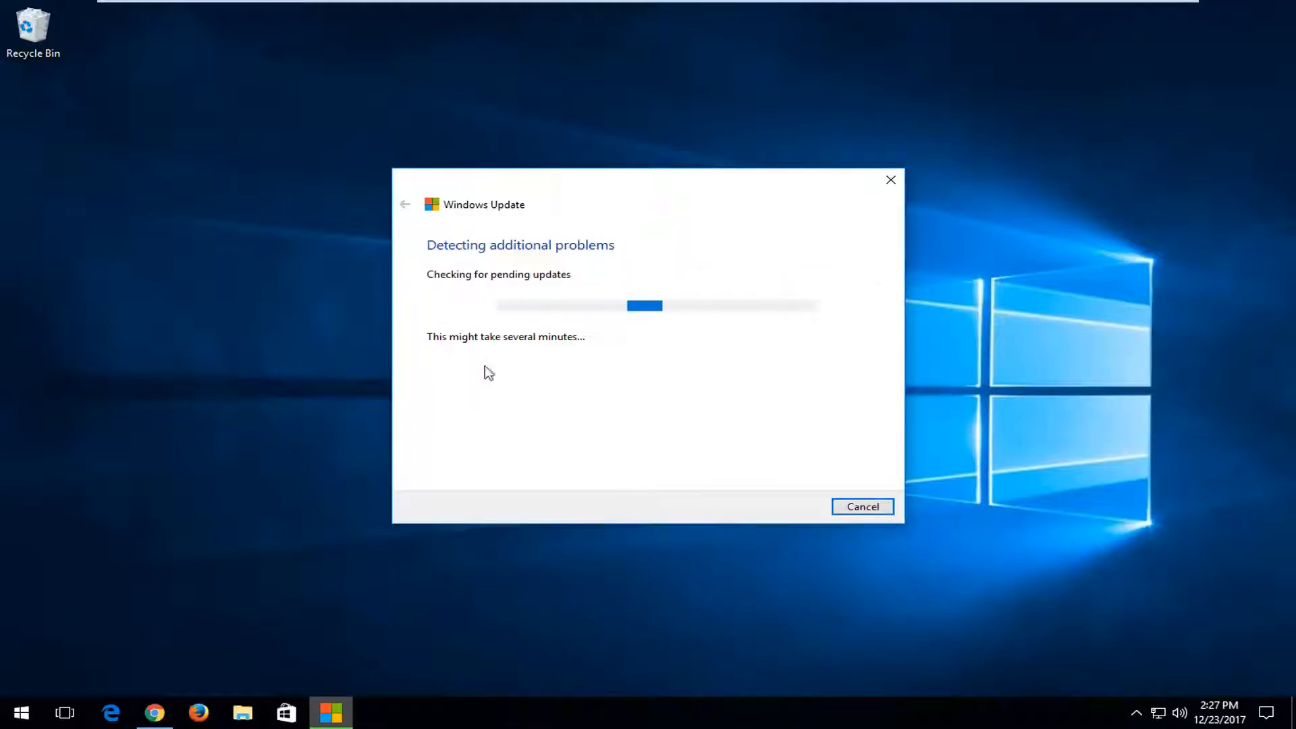
{"action": "mouse_move", "coordinate": [561, 311]}
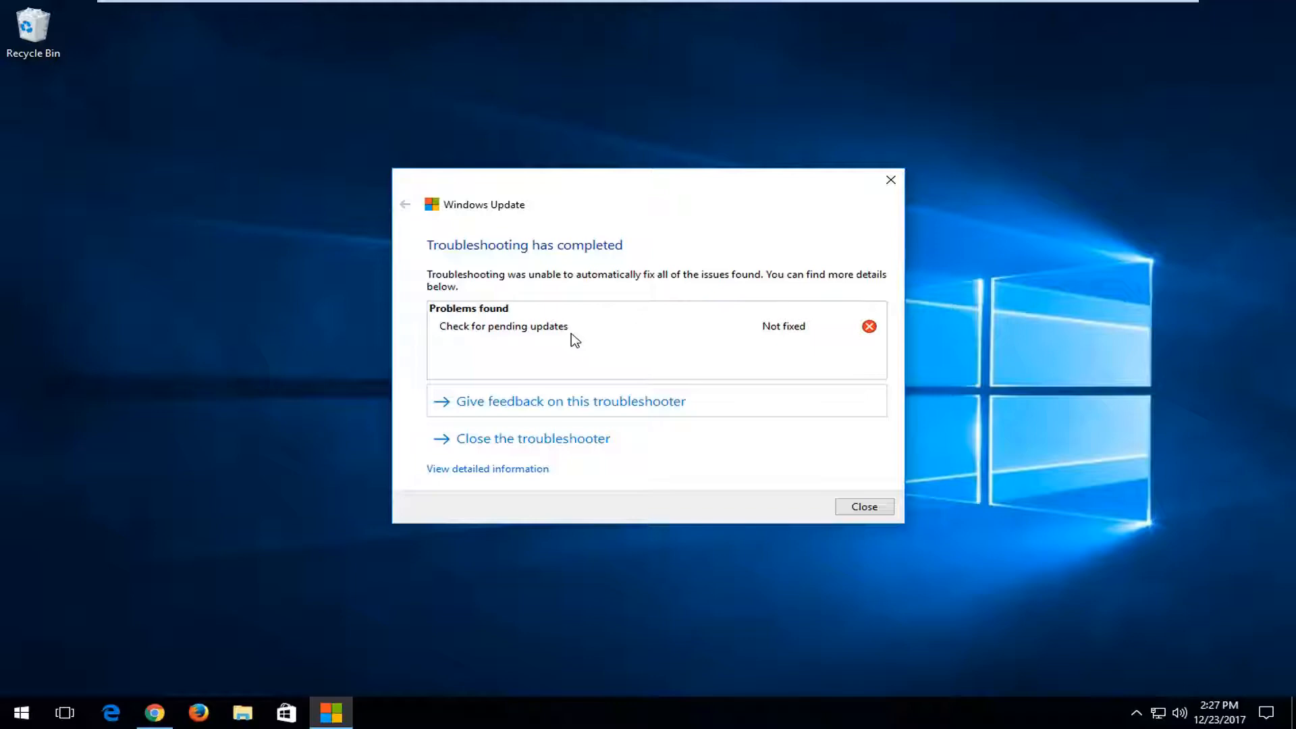
{"action": "mouse_move", "coordinate": [539, 349]}
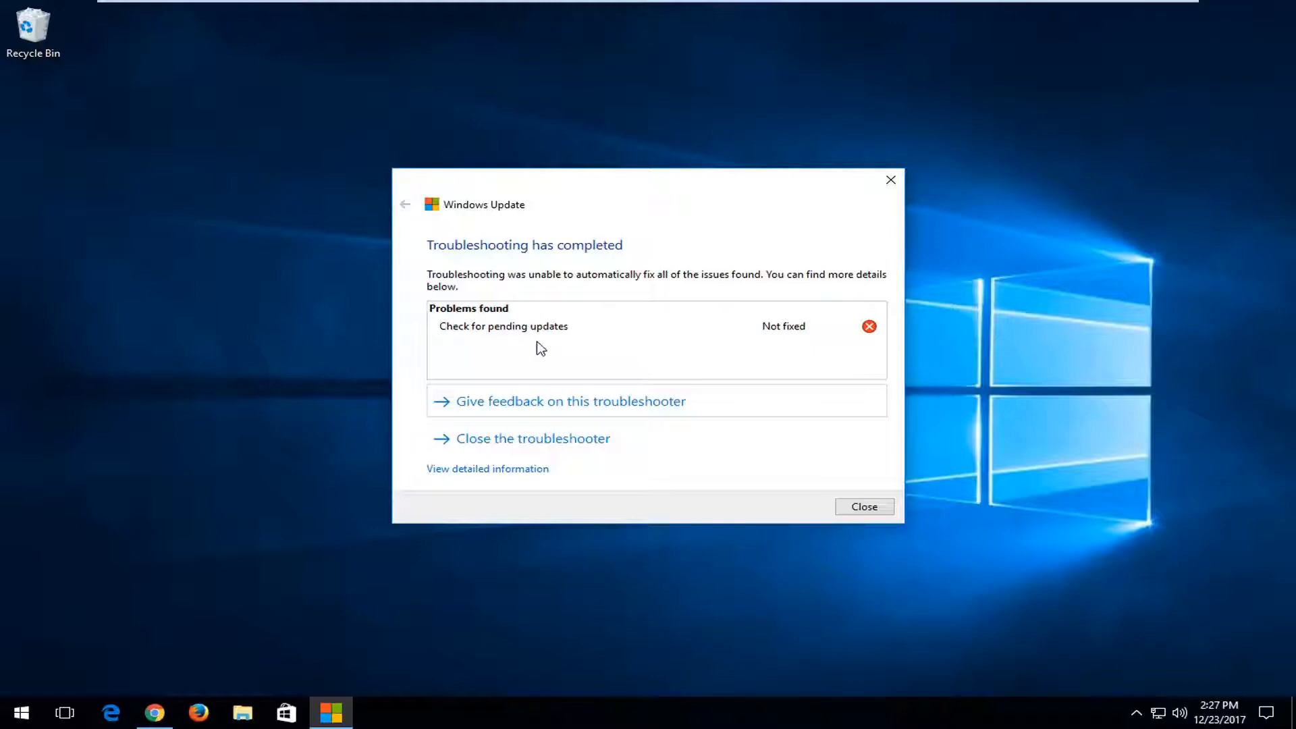
Scroll through the detailed troubleshooting report, then close the troubleshooter.
{"action": "left_click", "coordinate": [486, 469]}
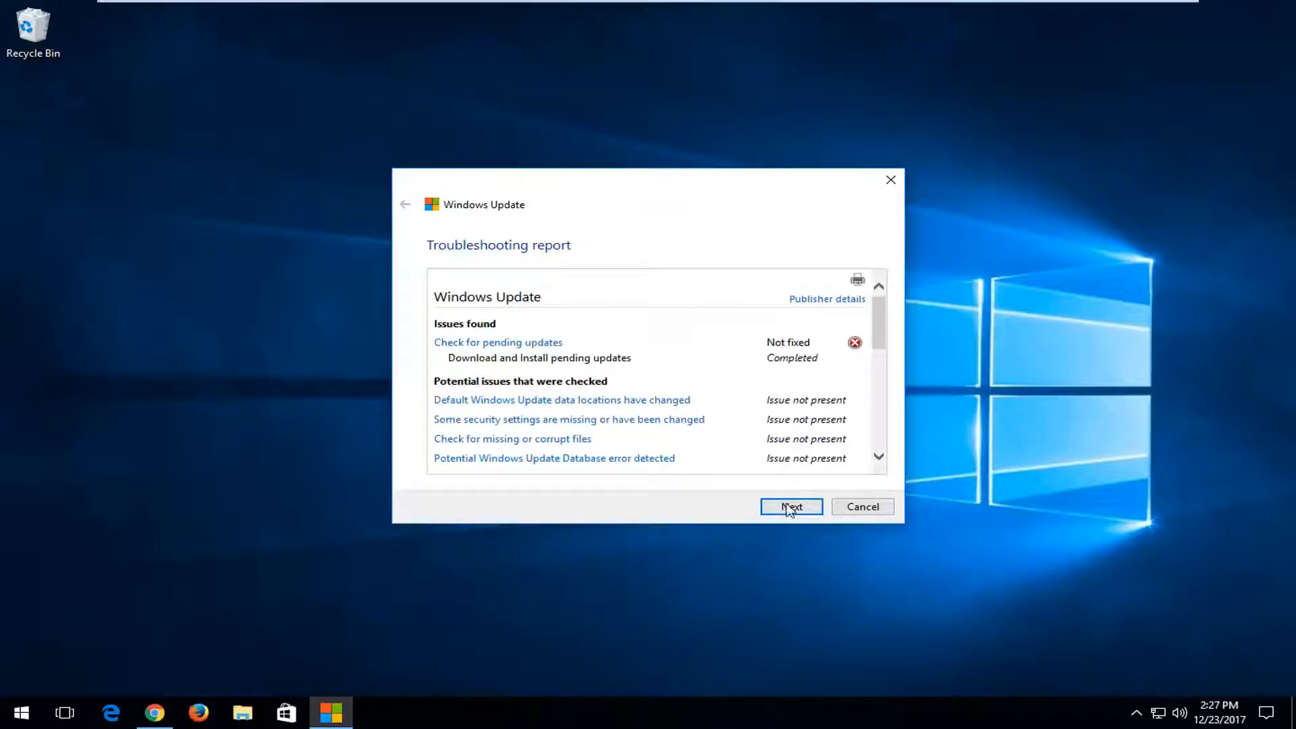
{"action": "scroll", "scroll_direction": "down", "scroll_amount": 3}
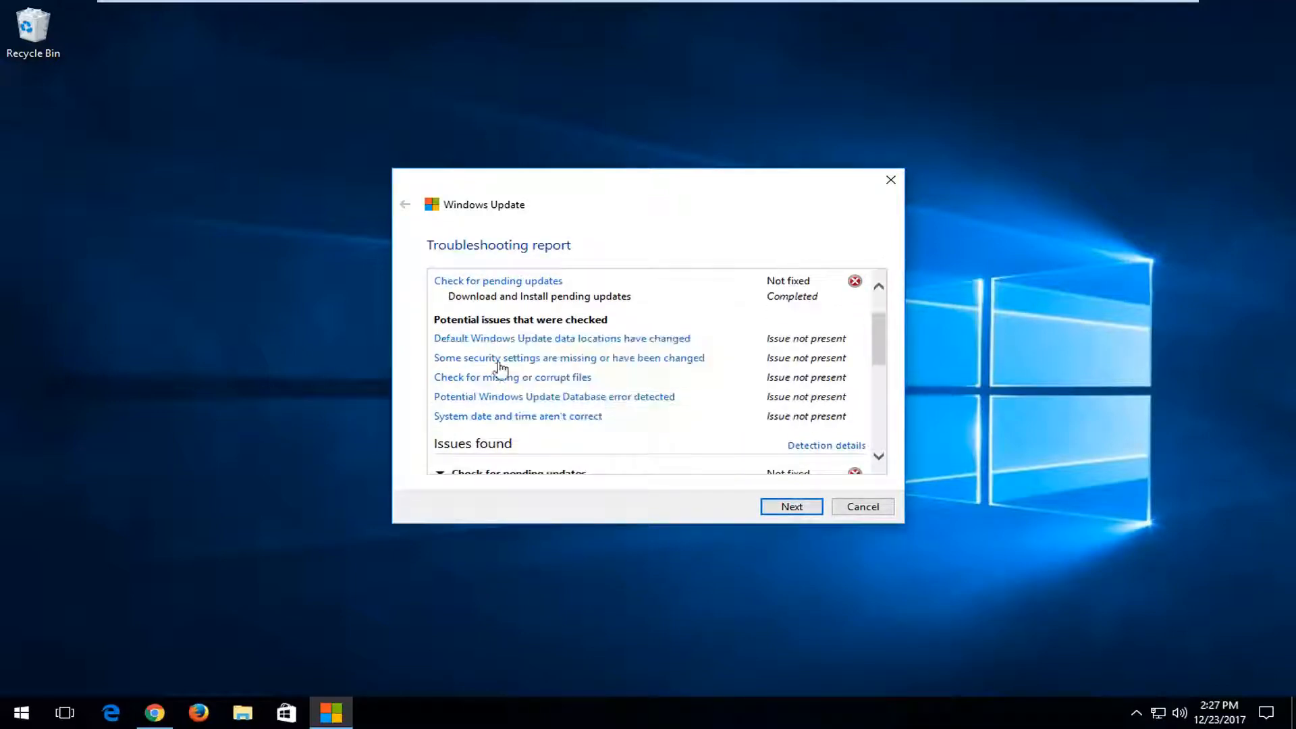
{"action": "scroll", "scroll_direction": "down", "scroll_amount": 3}
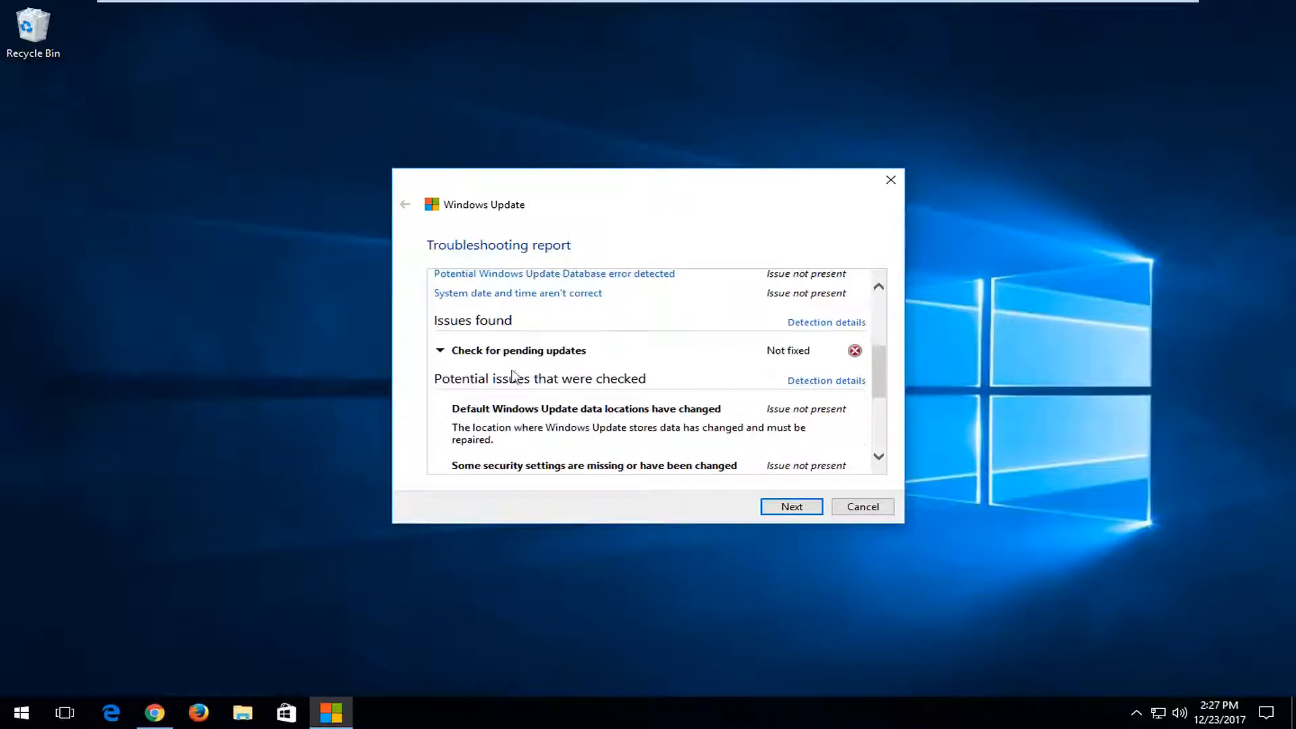
{"action": "scroll", "scroll_direction": "up", "scroll_amount": 3}
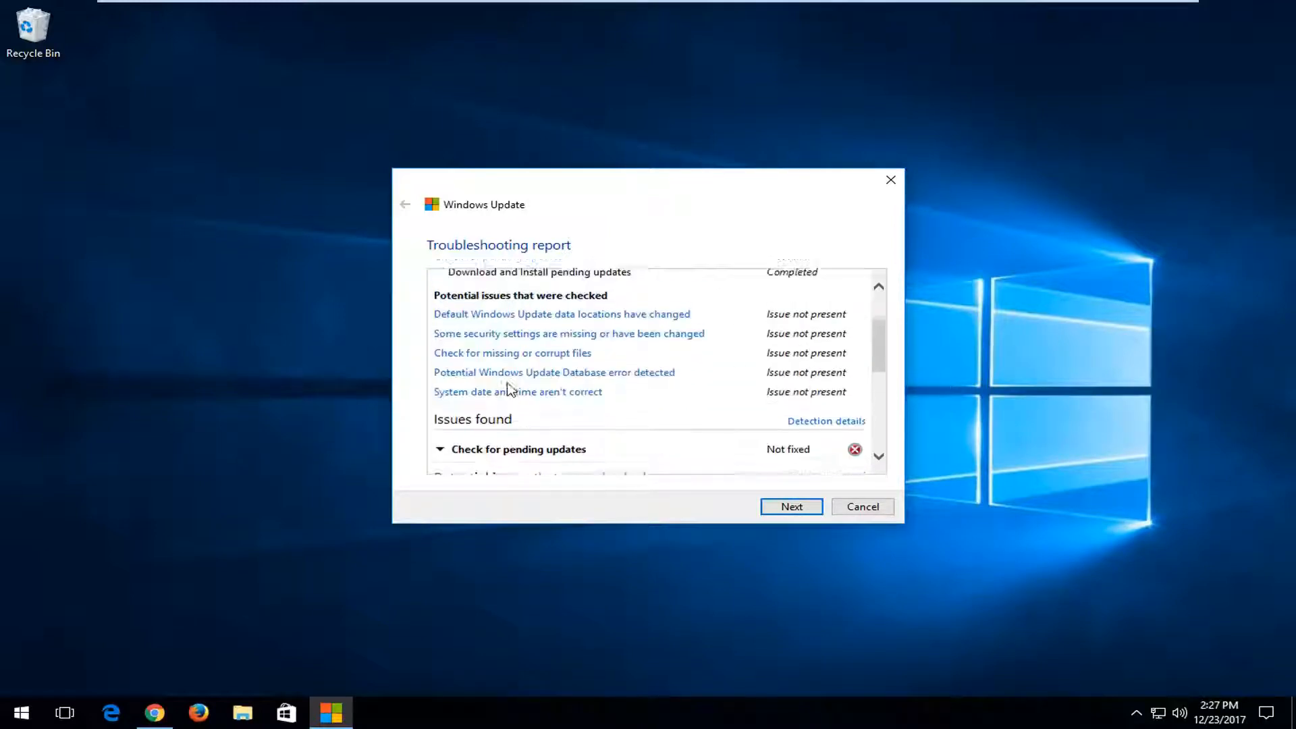
{"action": "left_click", "coordinate": [790, 505]}
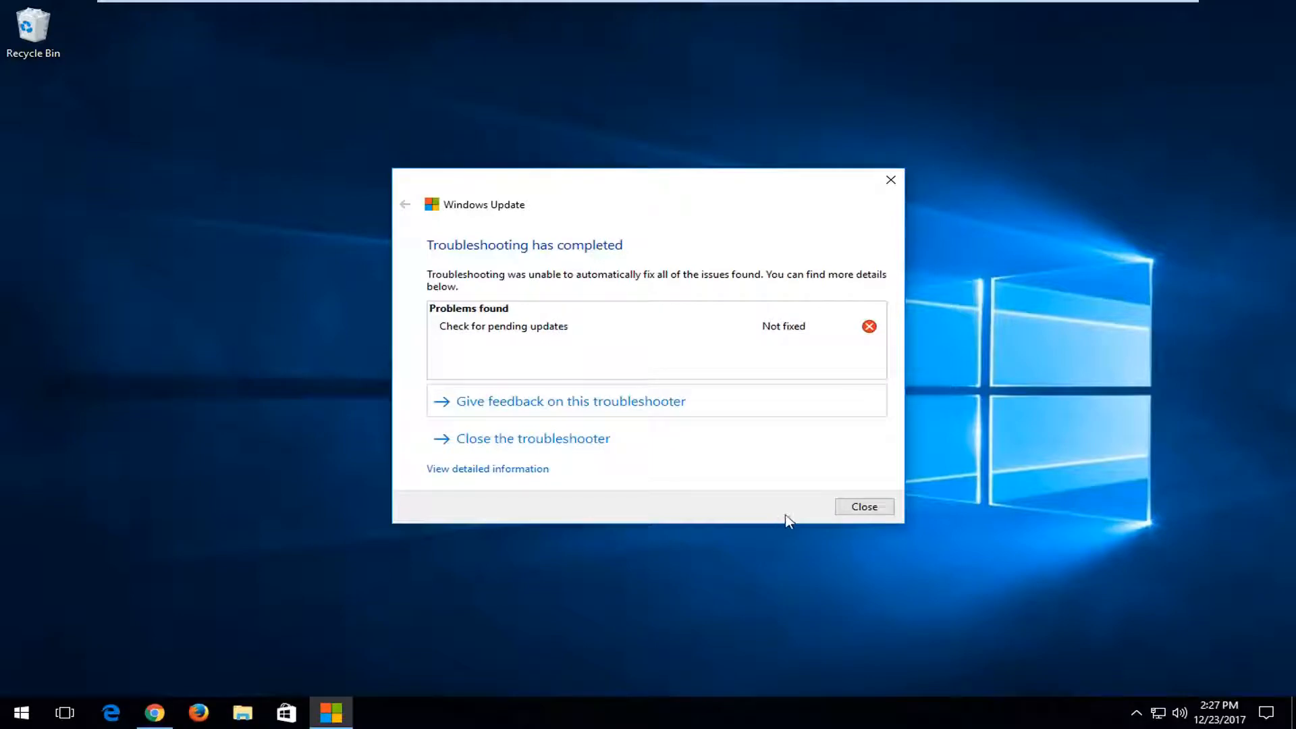
{"action": "left_click", "coordinate": [864, 505]}
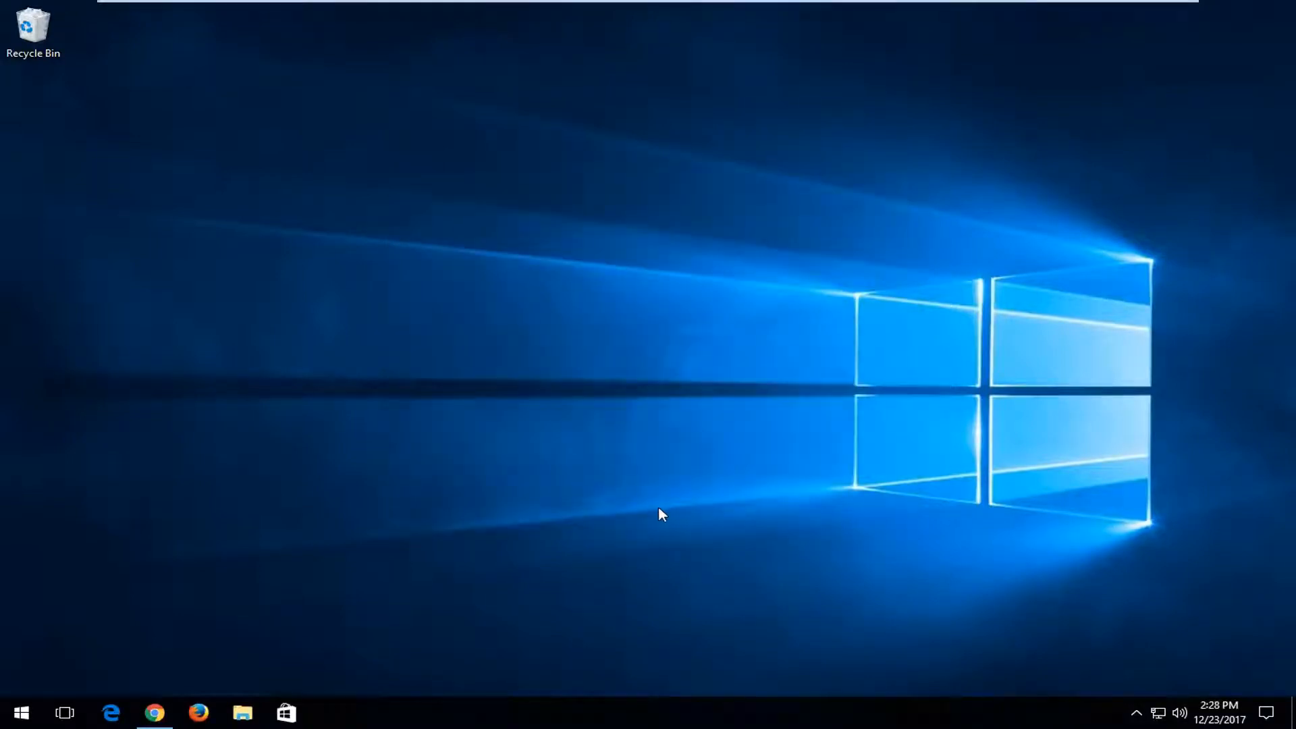